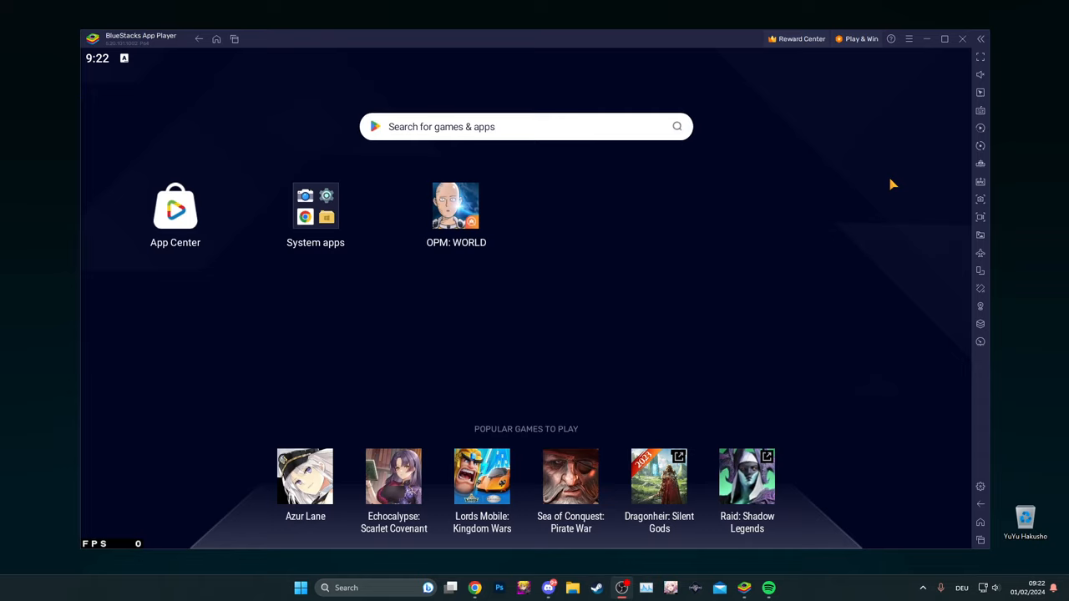
{"action": "mouse_move", "coordinate": [862, 197]}
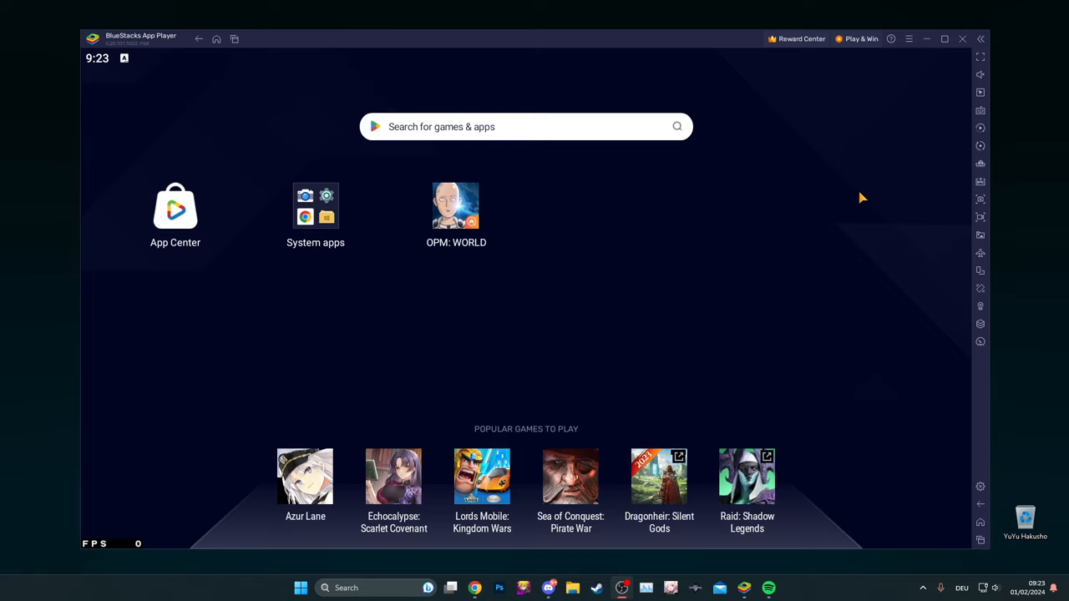
Open BlueStacks Settings on the Performance tab and review the CPU, memory and frame rate toggles
{"action": "left_click", "coordinate": [981, 486]}
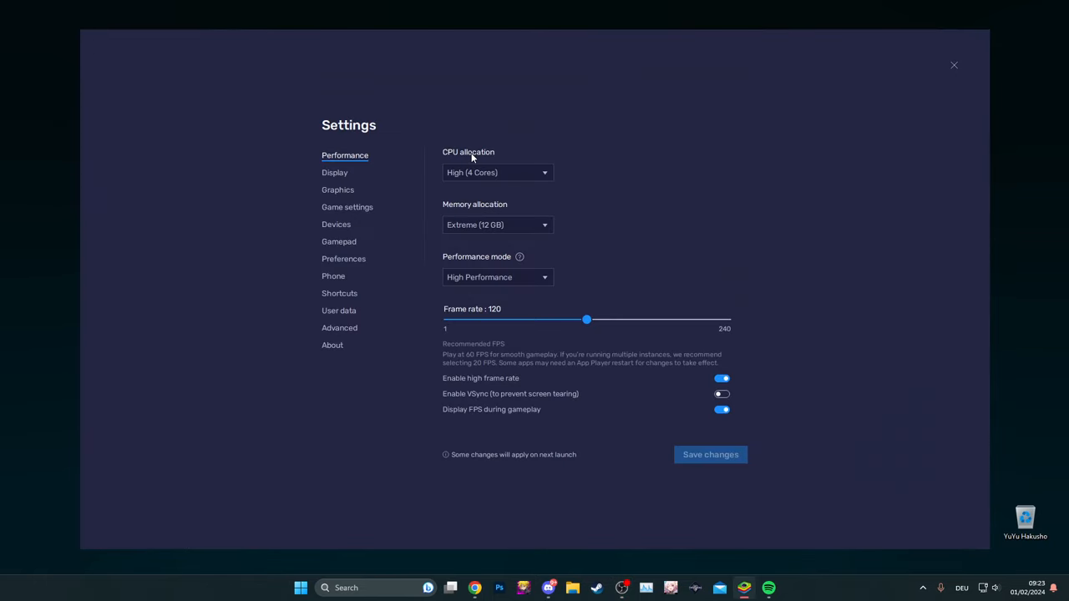
{"action": "mouse_move", "coordinate": [511, 137]}
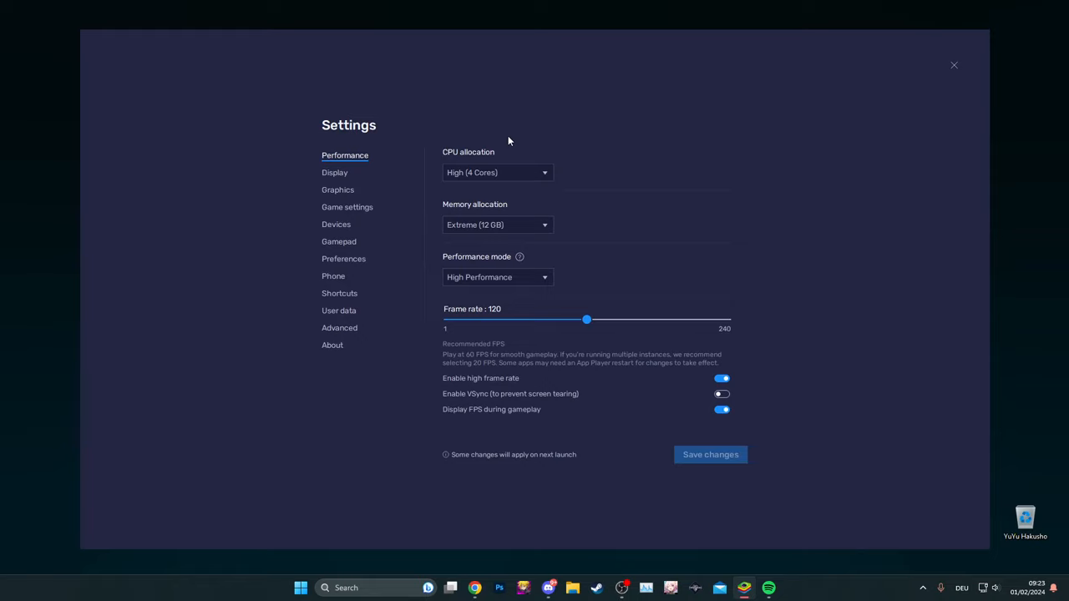
{"action": "mouse_move", "coordinate": [488, 319]}
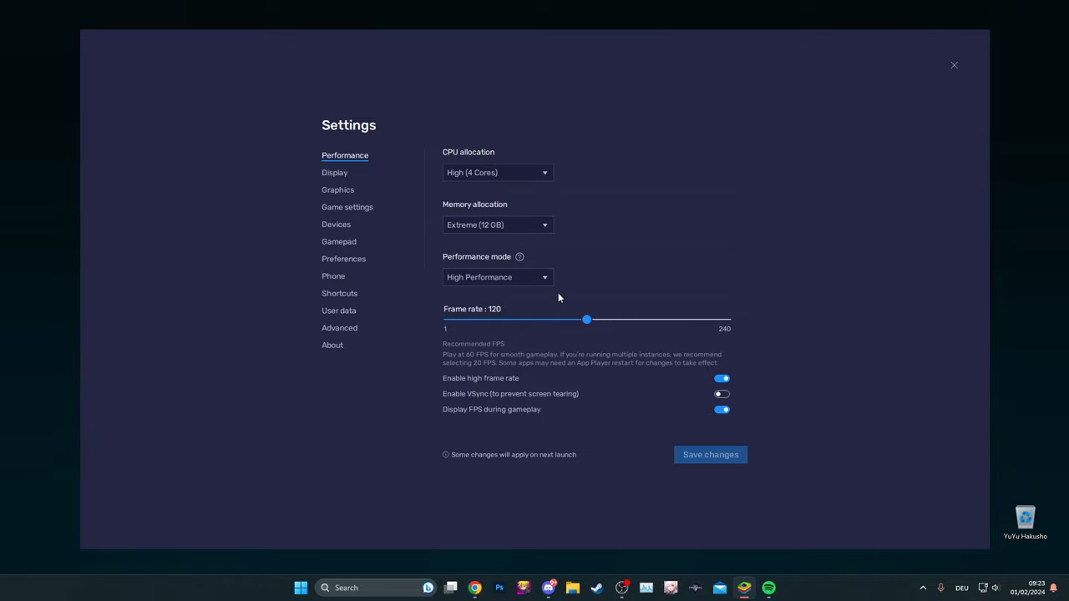
{"action": "mouse_move", "coordinate": [548, 334]}
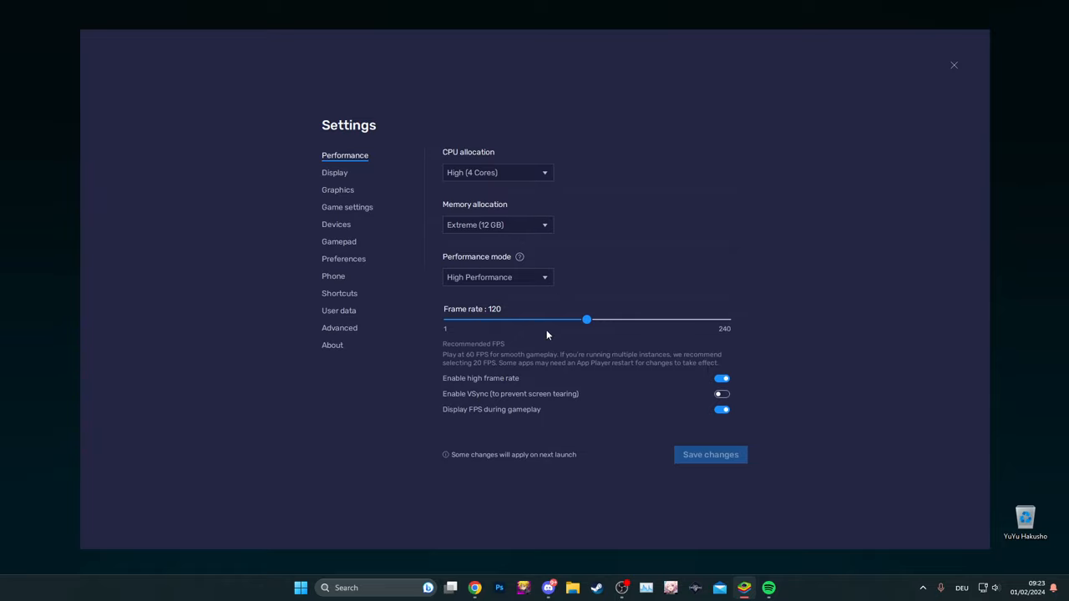
{"action": "left_click", "coordinate": [721, 378]}
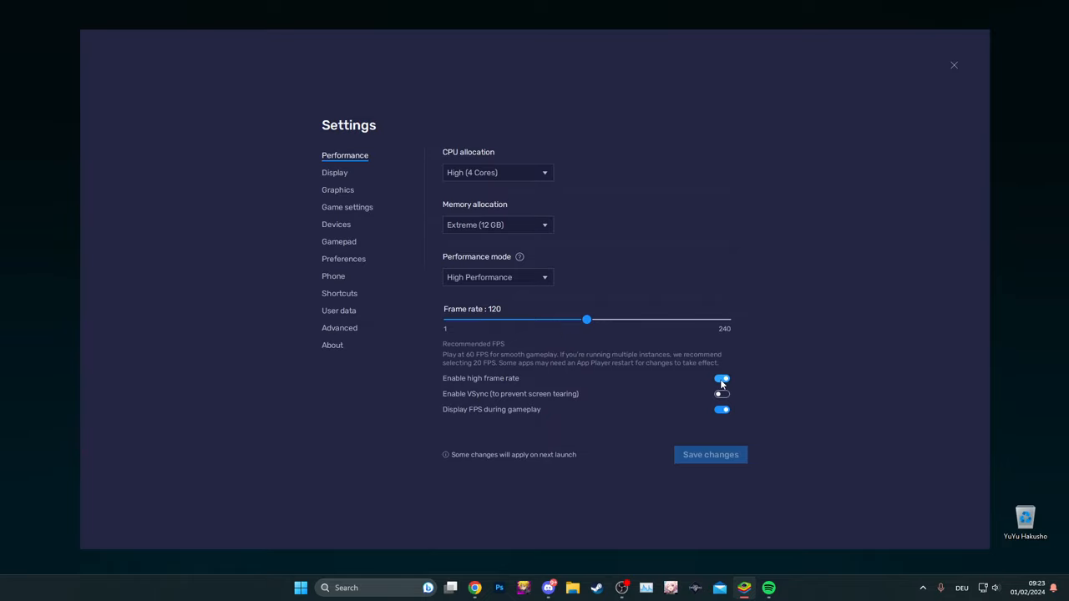
{"action": "left_click", "coordinate": [722, 378]}
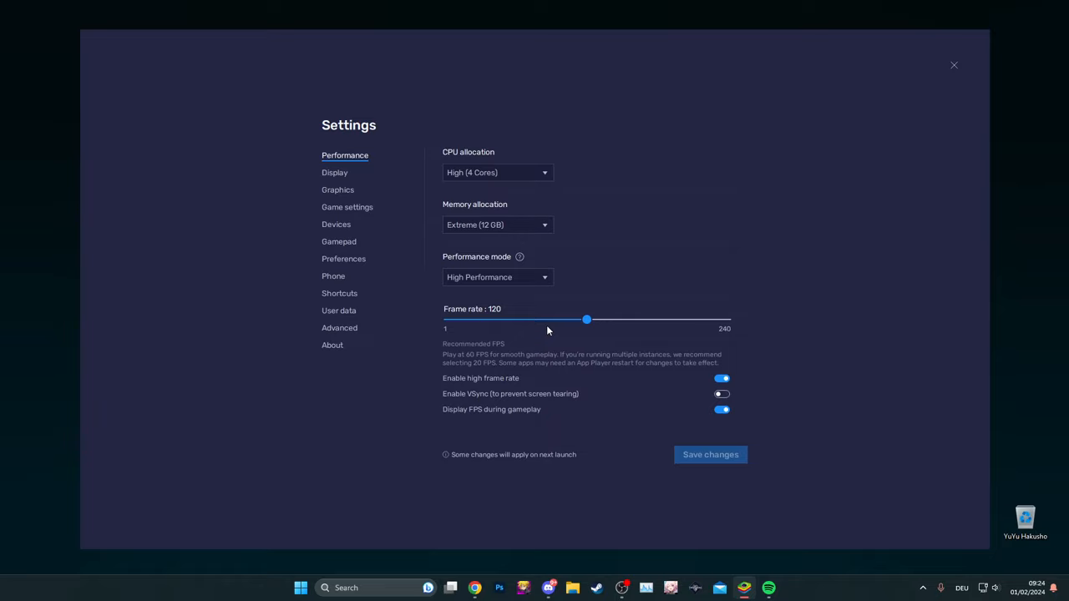
{"action": "mouse_move", "coordinate": [528, 378]}
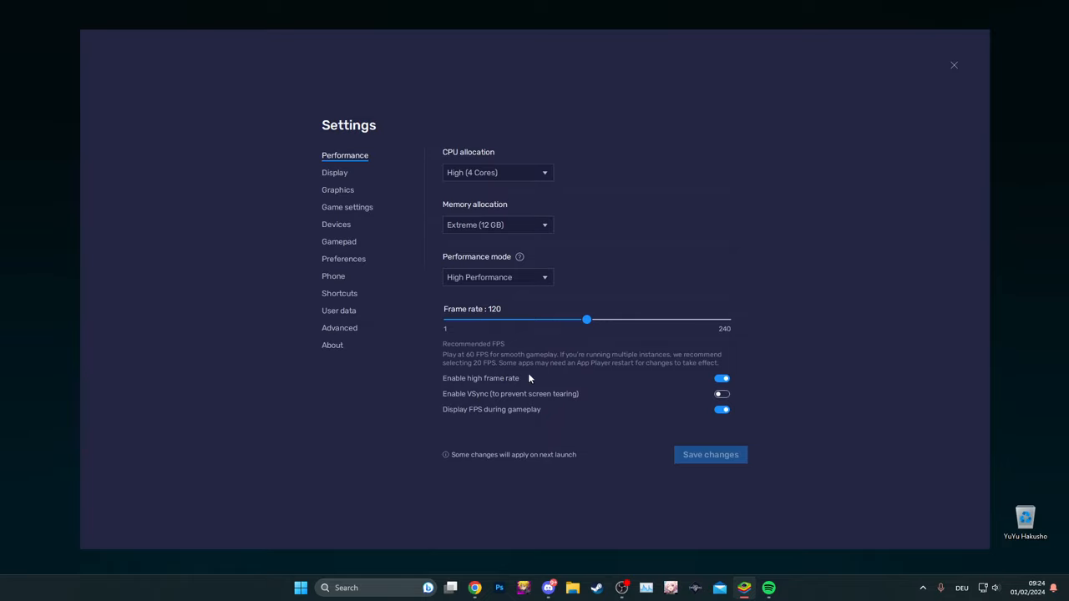
{"action": "mouse_move", "coordinate": [493, 398]}
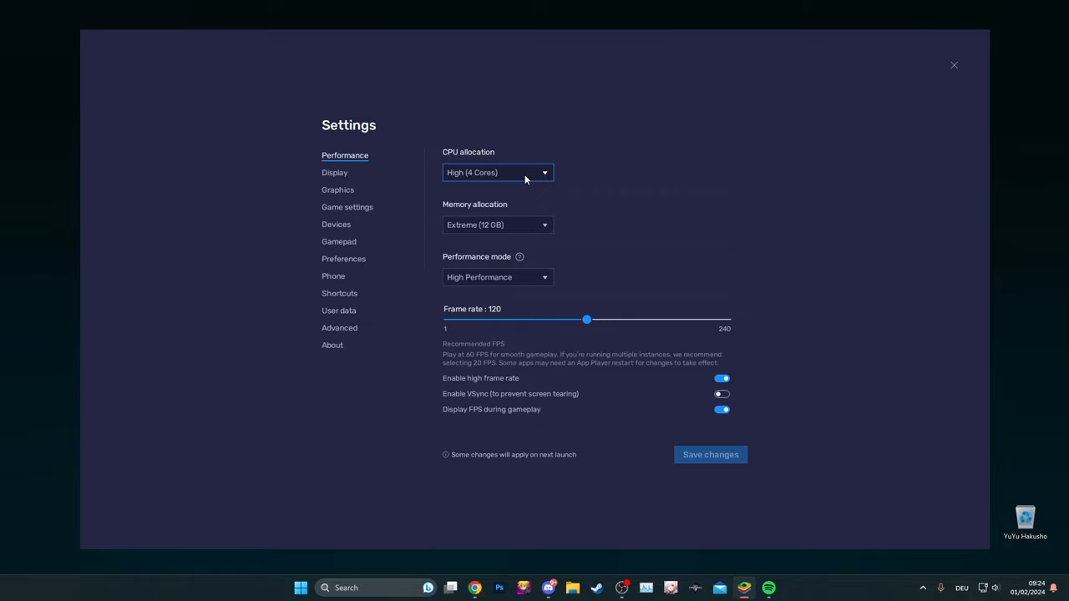
{"action": "mouse_move", "coordinate": [538, 207]}
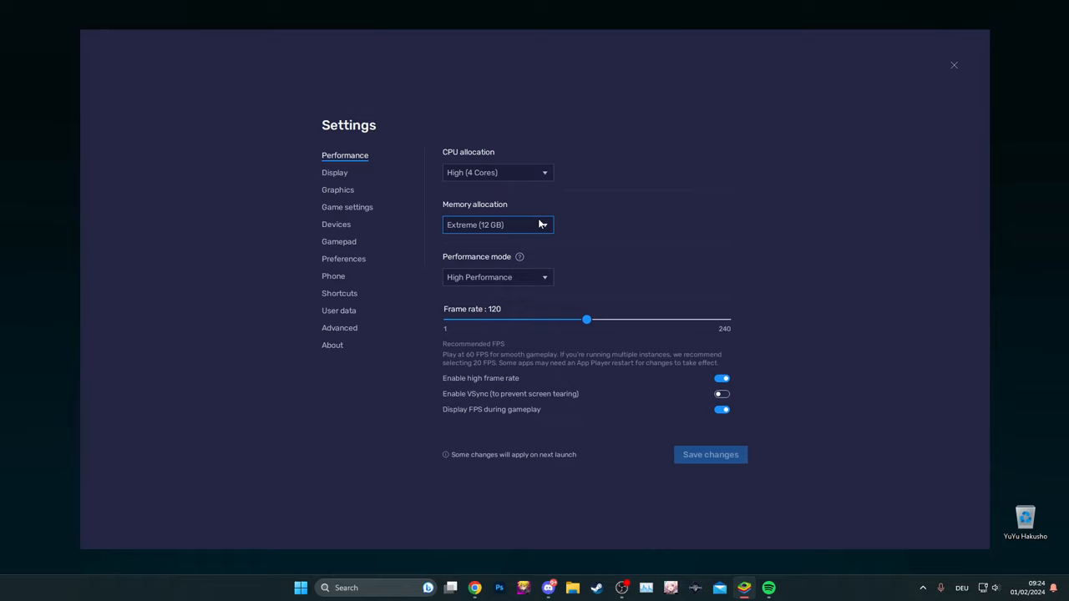
{"action": "left_click", "coordinate": [498, 224]}
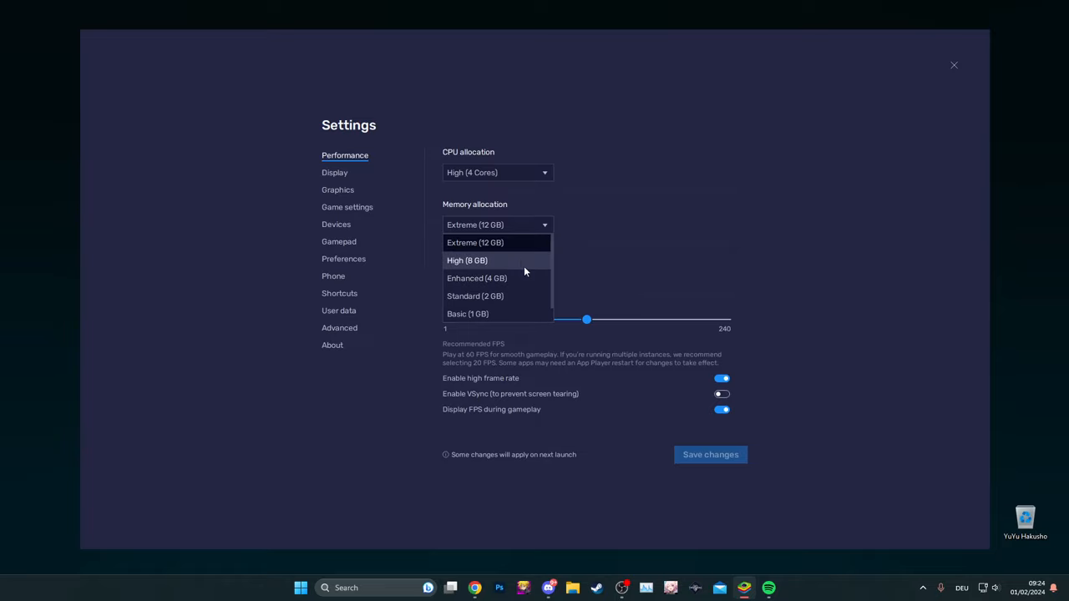
{"action": "mouse_move", "coordinate": [525, 247]}
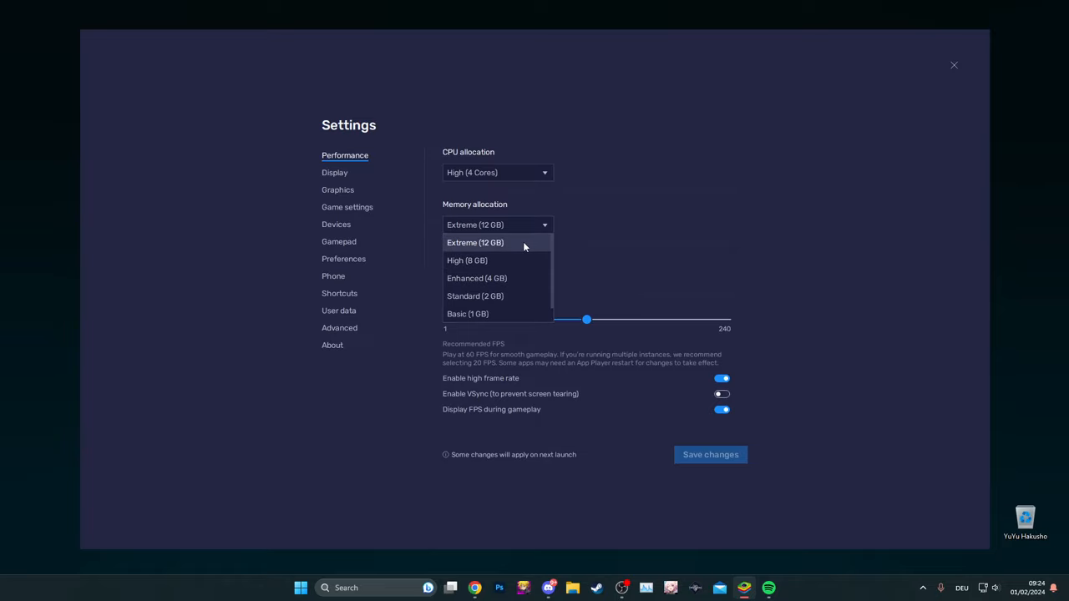
{"action": "left_click", "coordinate": [475, 242]}
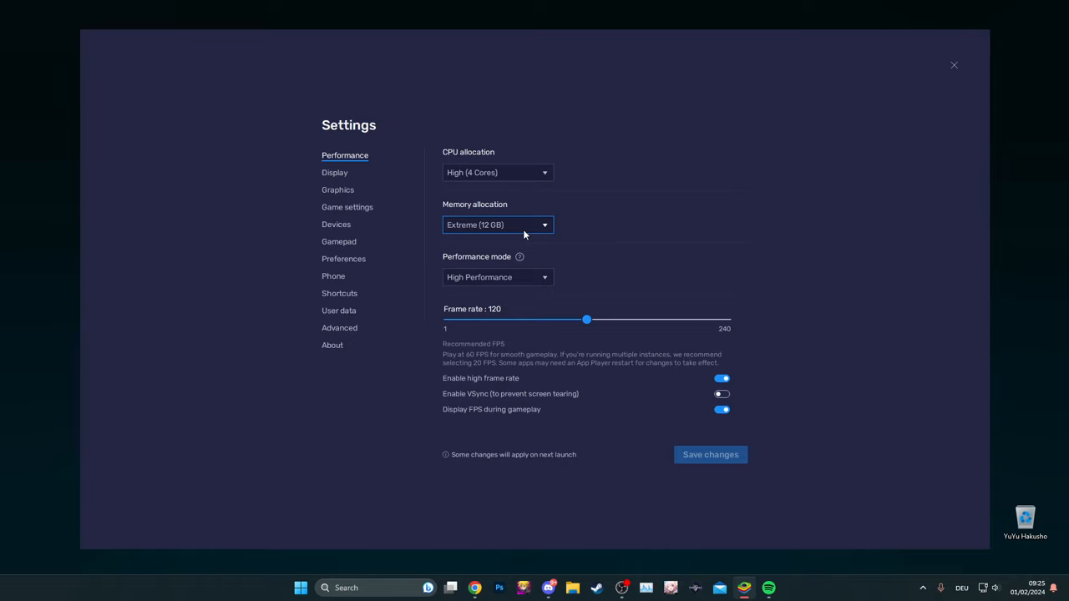
View the Display settings, close Settings and leave fullscreen with F11
{"action": "left_click", "coordinate": [334, 172]}
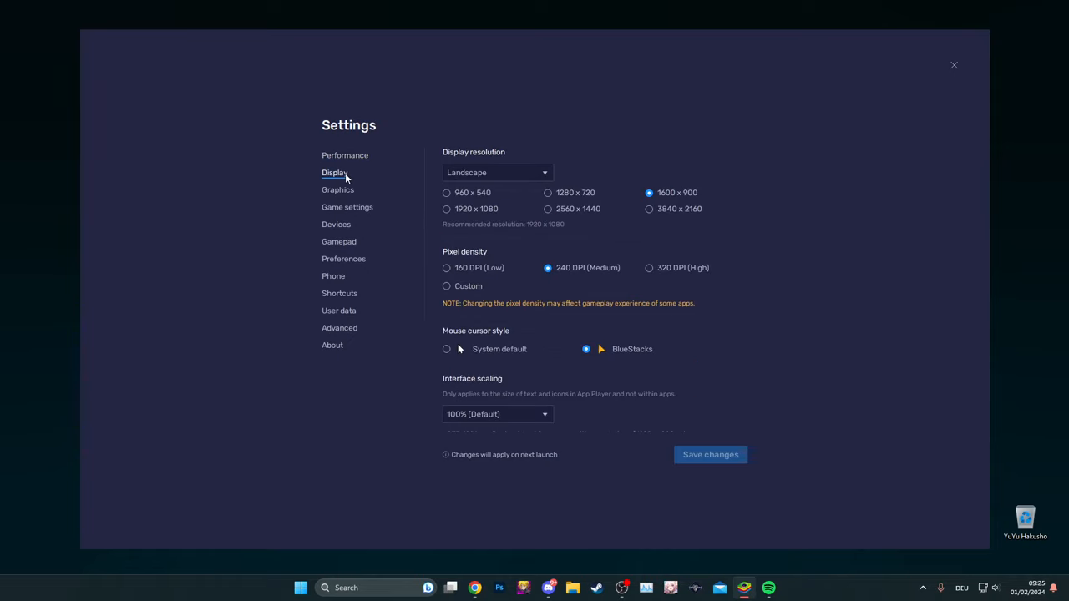
{"action": "mouse_move", "coordinate": [558, 293]}
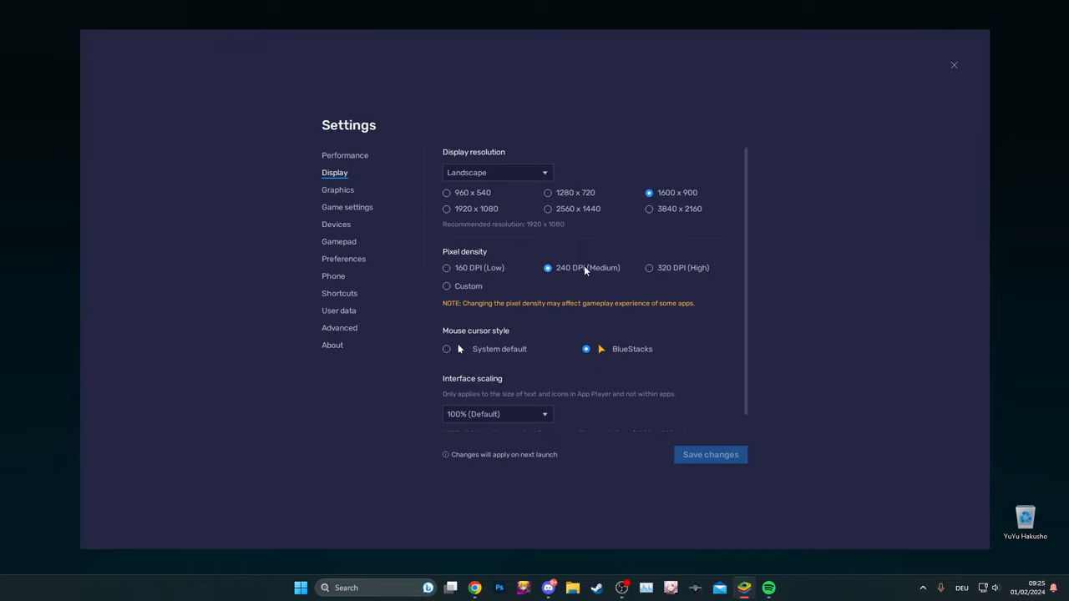
{"action": "mouse_move", "coordinate": [685, 279]}
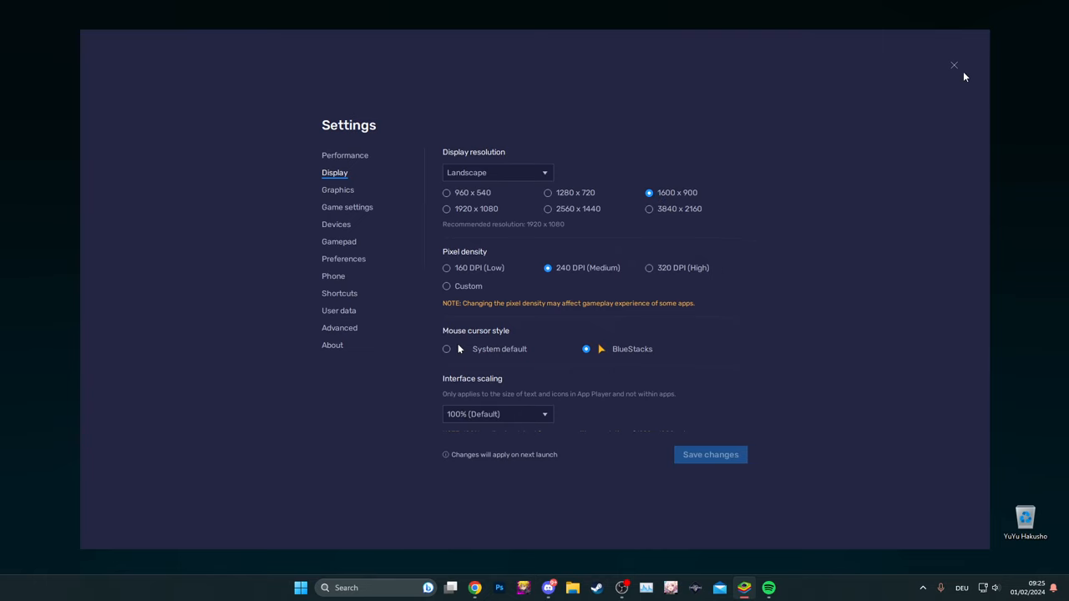
{"action": "left_click", "coordinate": [956, 65]}
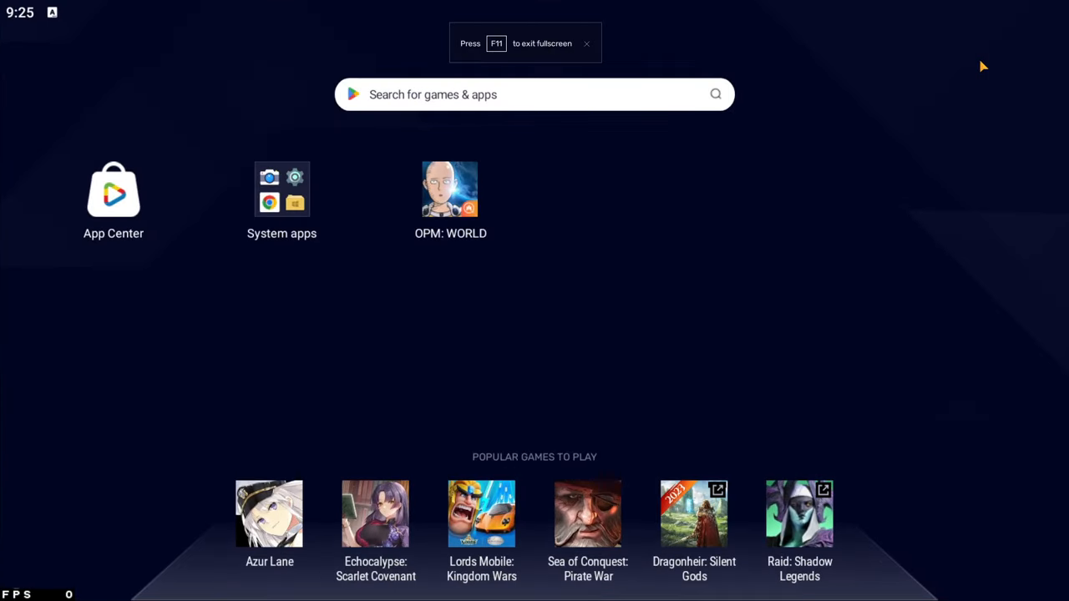
{"action": "mouse_move", "coordinate": [405, 227]}
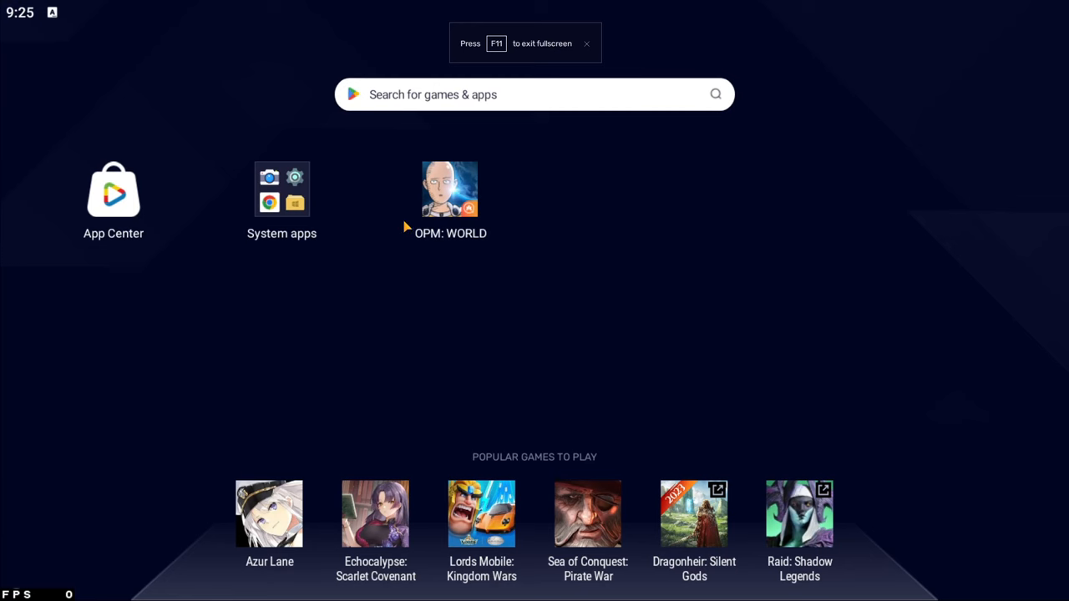
{"action": "key", "text": "f11"}
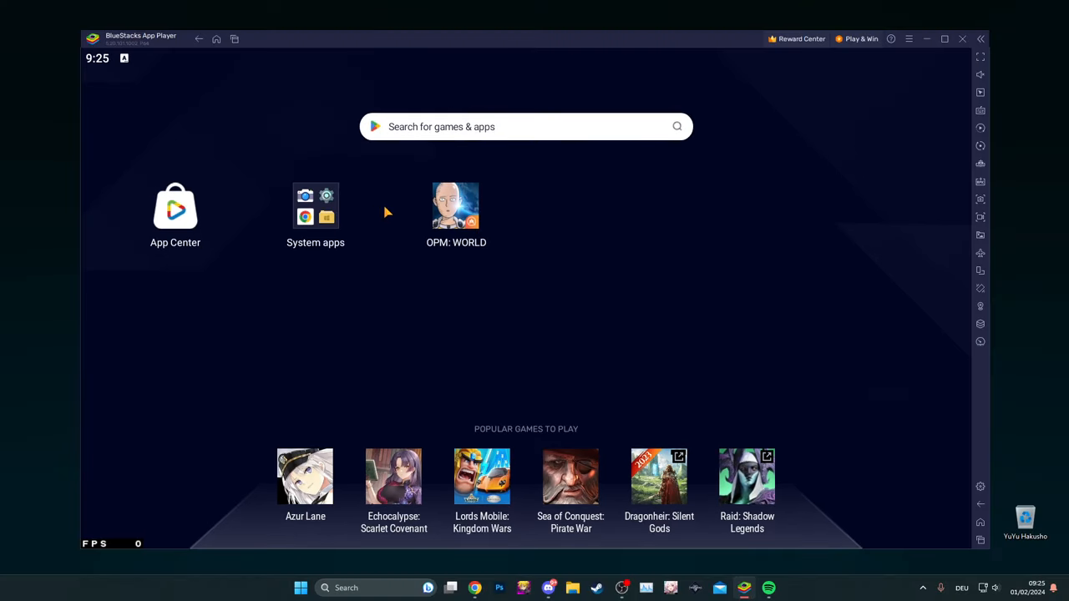
Reopen Settings on Graphics with OpenGL renderer and Software interface rendering
{"action": "left_click", "coordinate": [980, 487]}
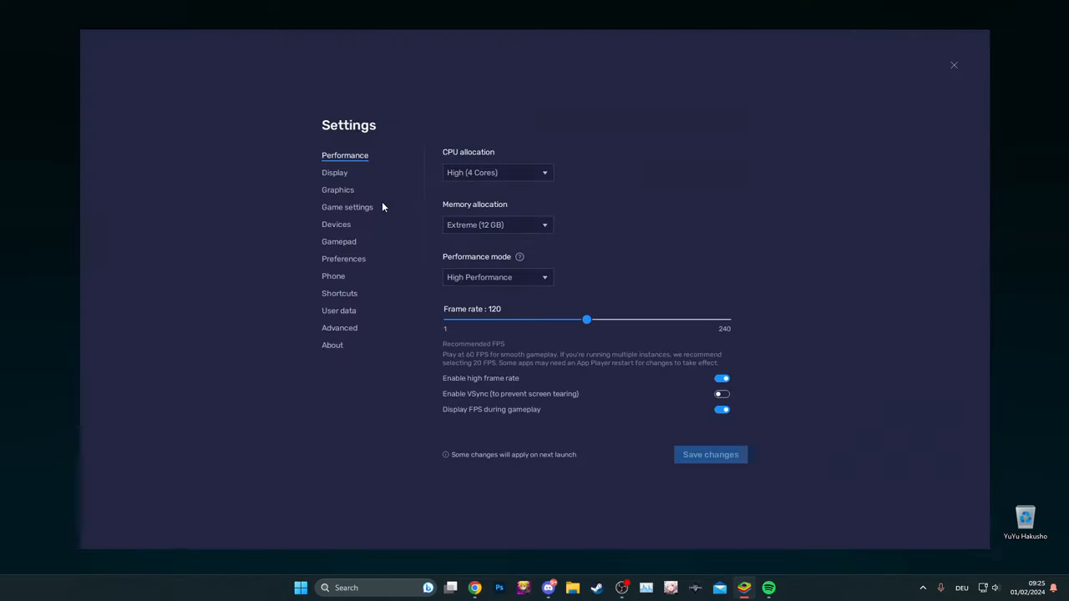
{"action": "left_click", "coordinate": [338, 191]}
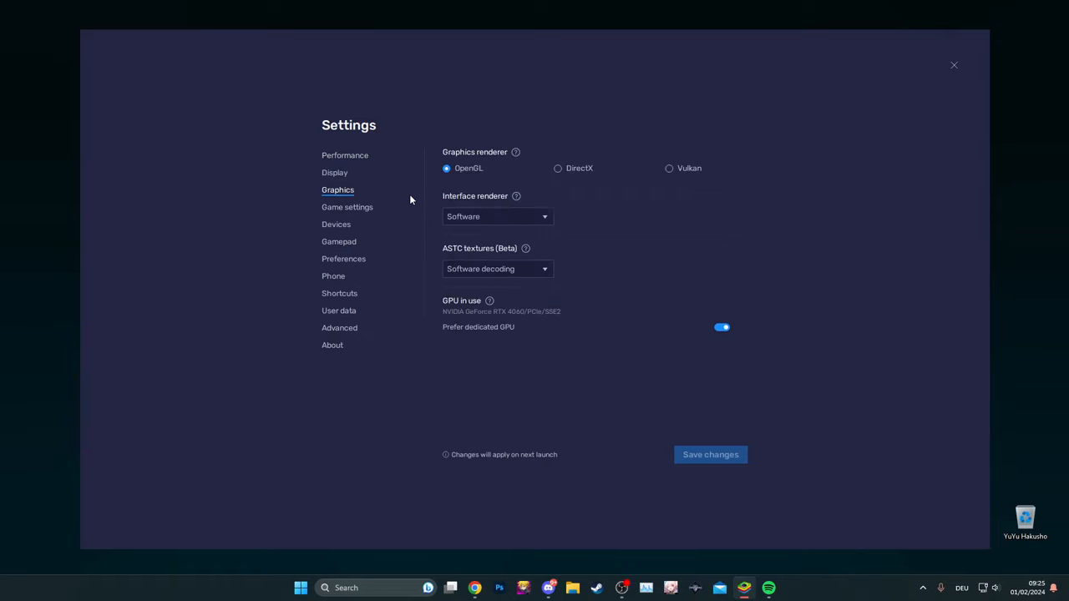
{"action": "mouse_move", "coordinate": [497, 180]}
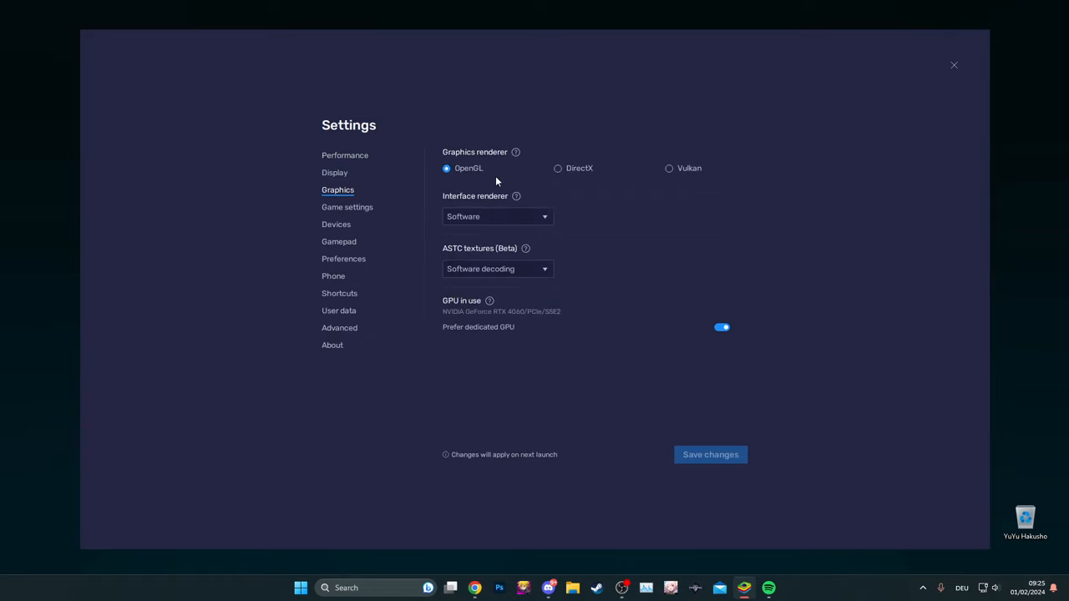
{"action": "mouse_move", "coordinate": [632, 160]}
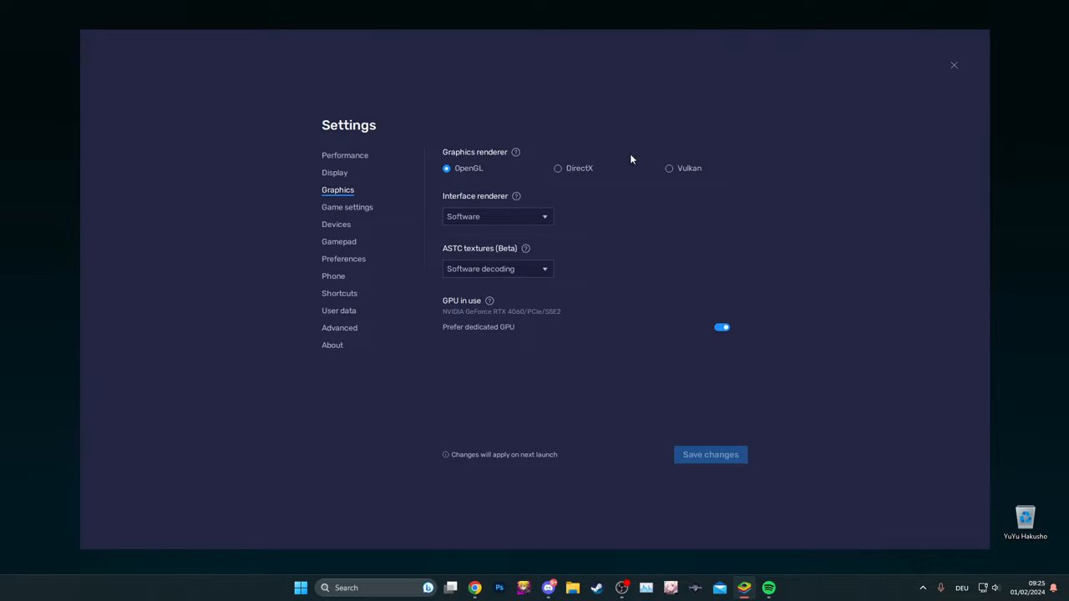
{"action": "mouse_move", "coordinate": [588, 262]}
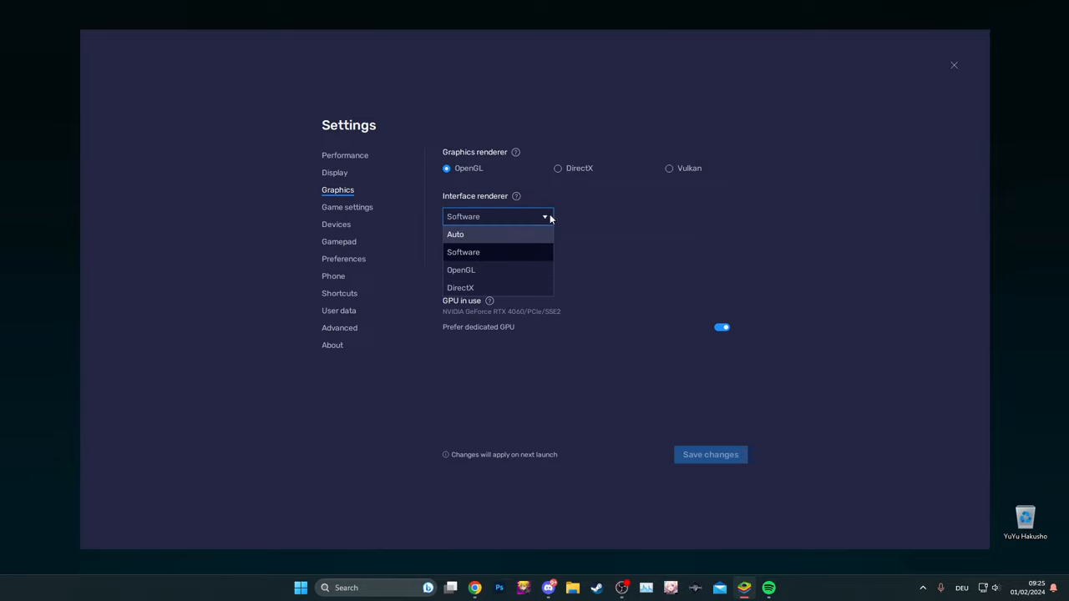
{"action": "left_click", "coordinate": [464, 251]}
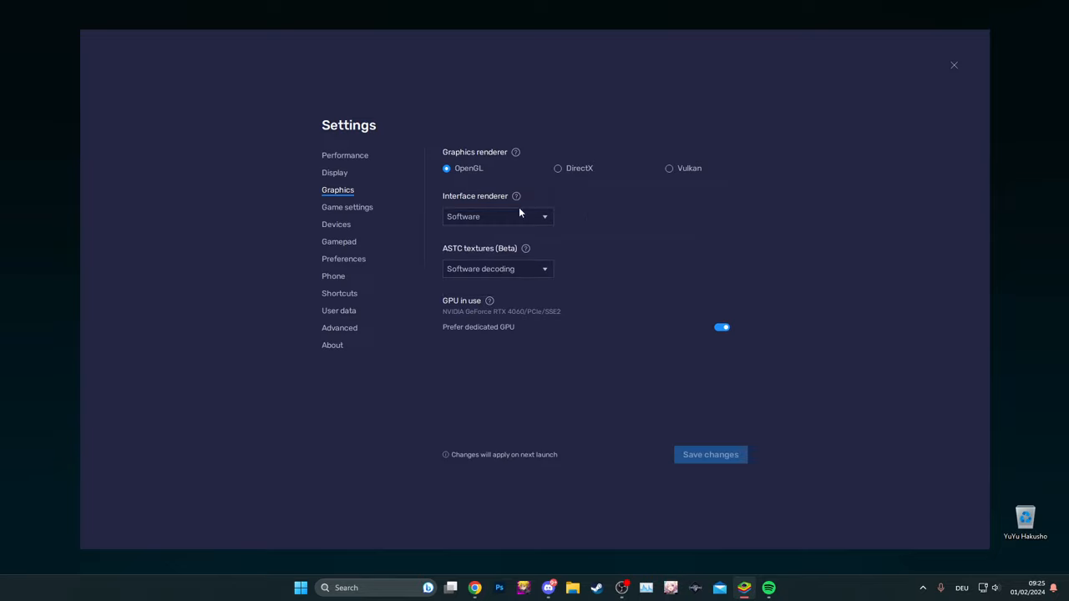
{"action": "mouse_move", "coordinate": [366, 211]}
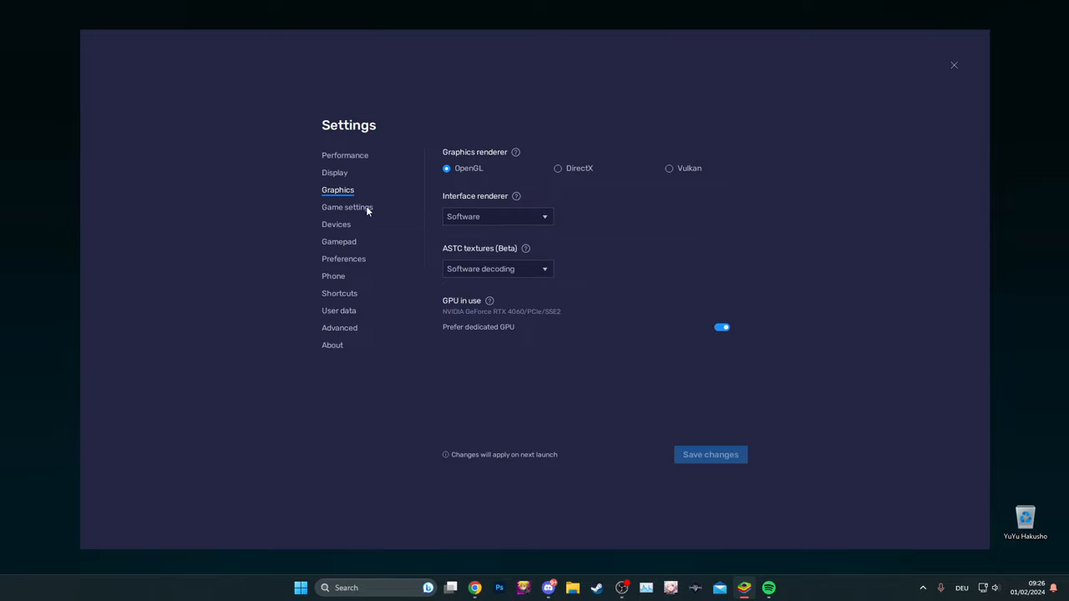
{"action": "mouse_move", "coordinate": [346, 284]}
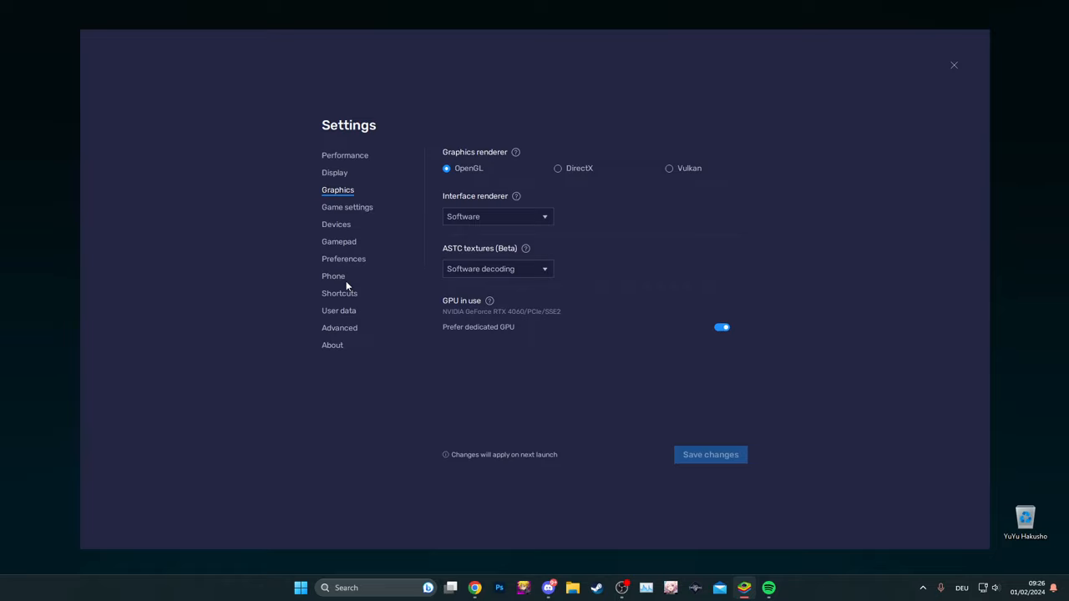
Keep Samsung Galaxy S21 Ultra as the predefined phone profile
{"action": "left_click", "coordinate": [334, 277]}
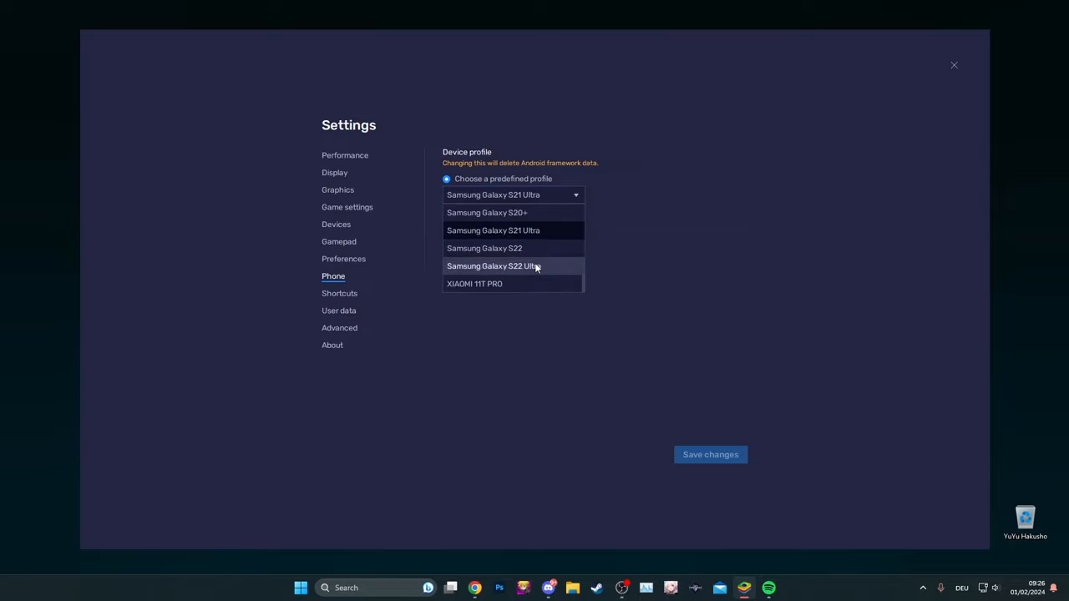
{"action": "mouse_move", "coordinate": [552, 247]}
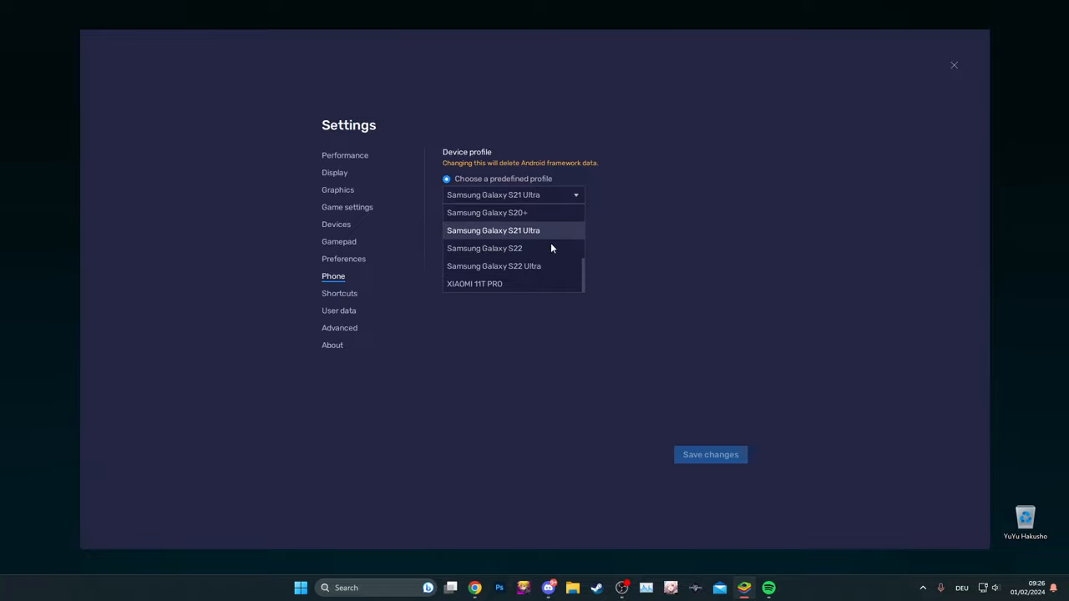
{"action": "mouse_move", "coordinate": [493, 231]}
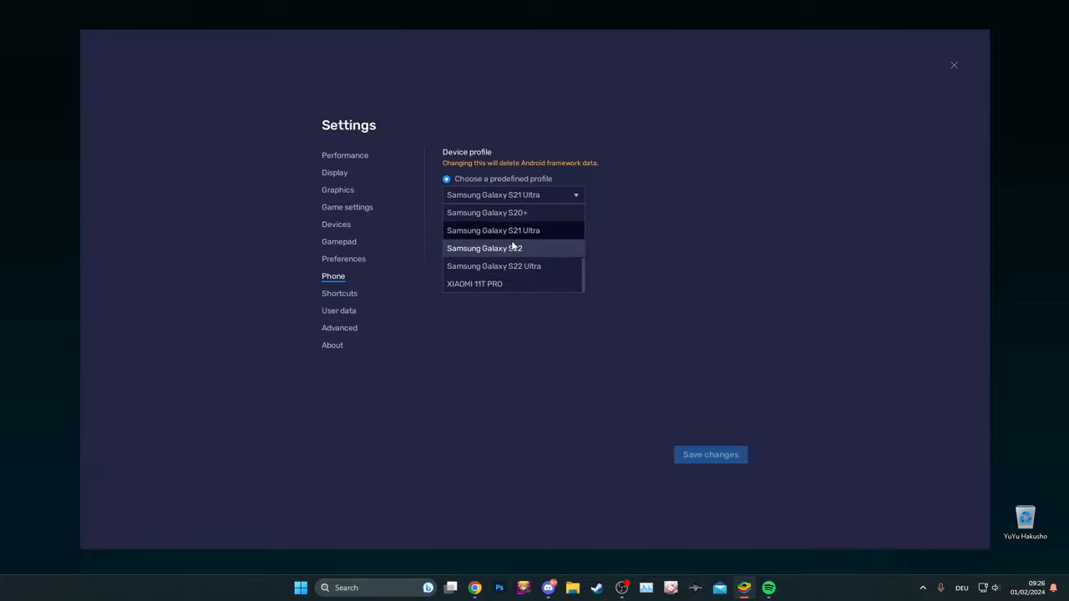
{"action": "scroll", "scroll_direction": "up", "scroll_amount": 3}
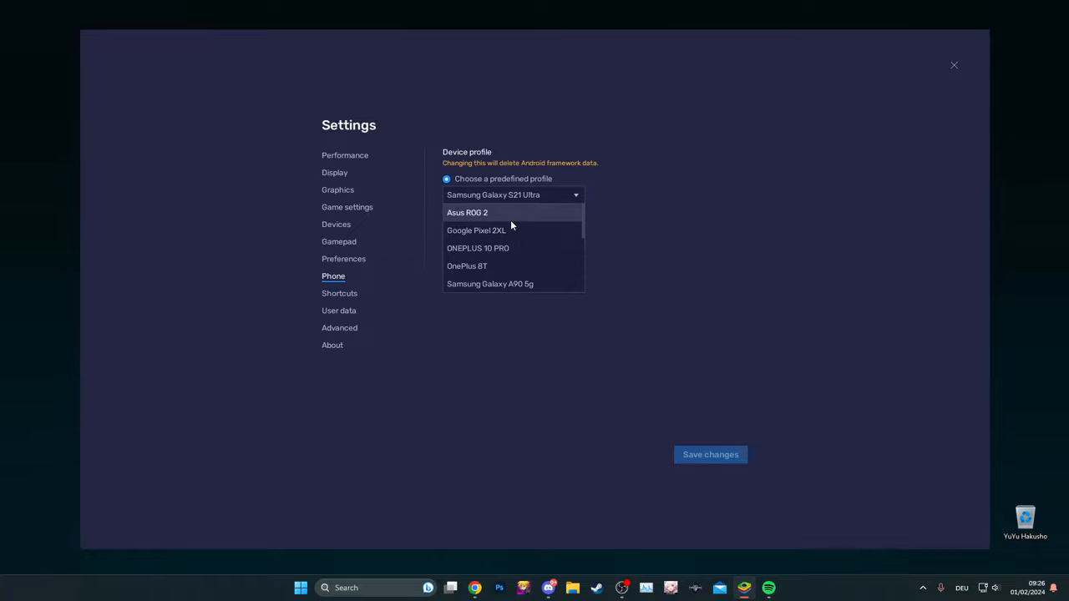
{"action": "scroll", "scroll_direction": "down", "scroll_amount": 3}
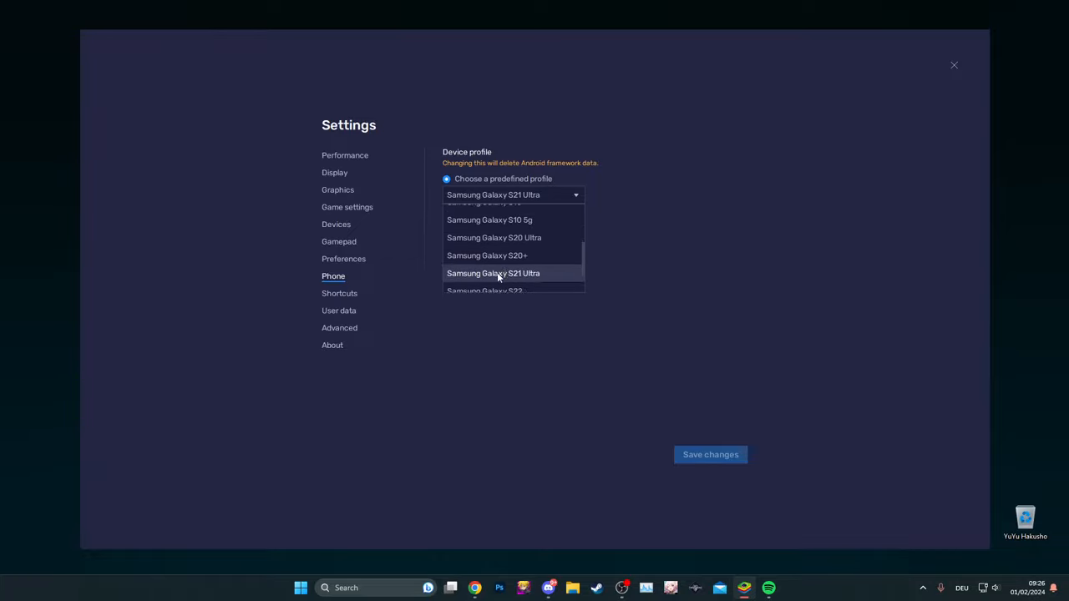
{"action": "scroll", "scroll_direction": "up", "scroll_amount": 3}
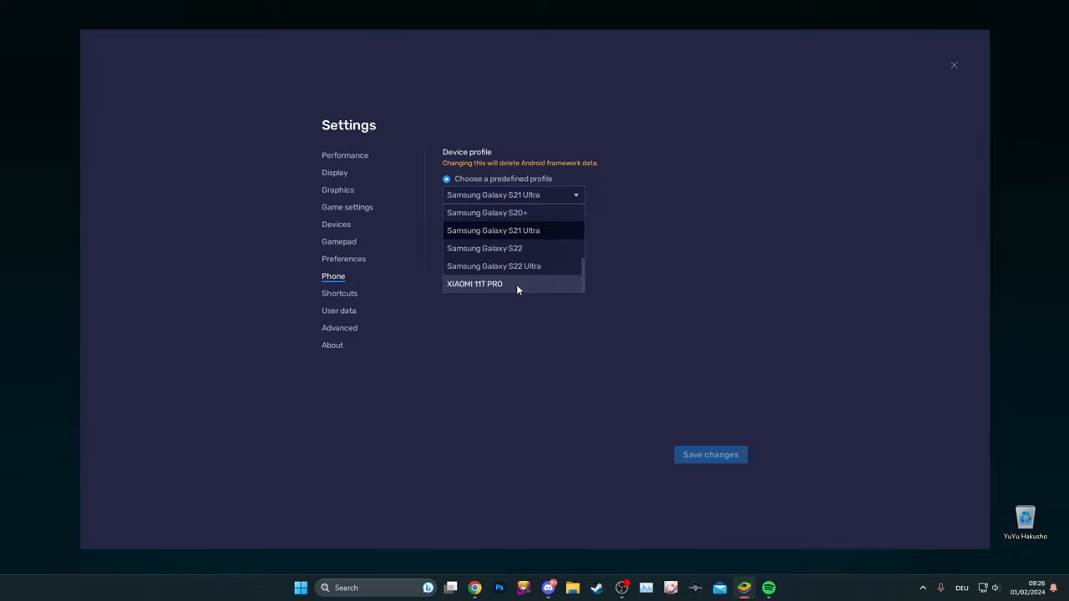
{"action": "left_click", "coordinate": [493, 231]}
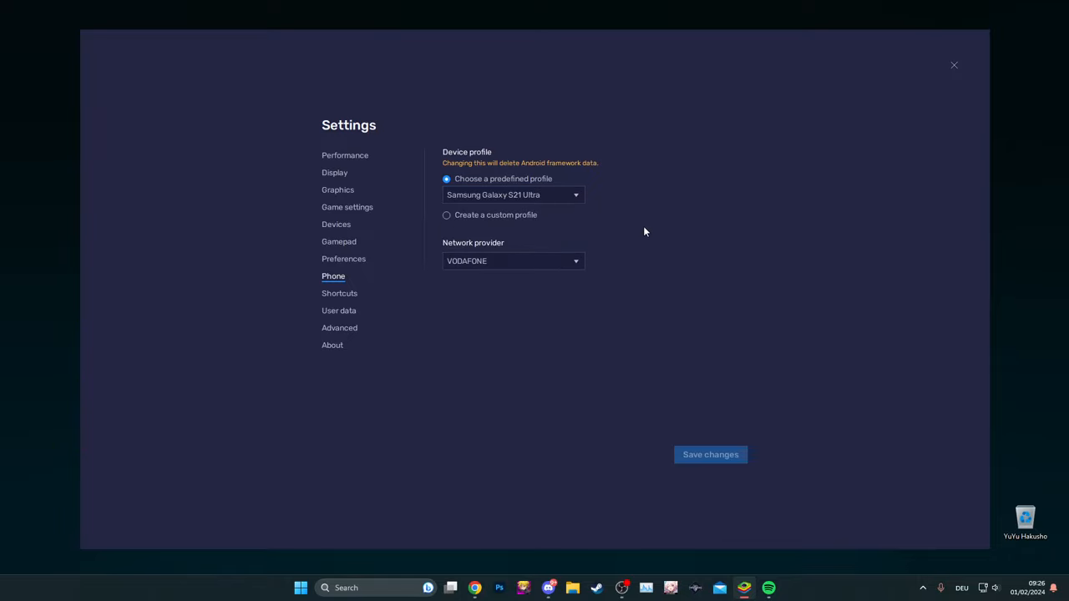
{"action": "mouse_move", "coordinate": [944, 127]}
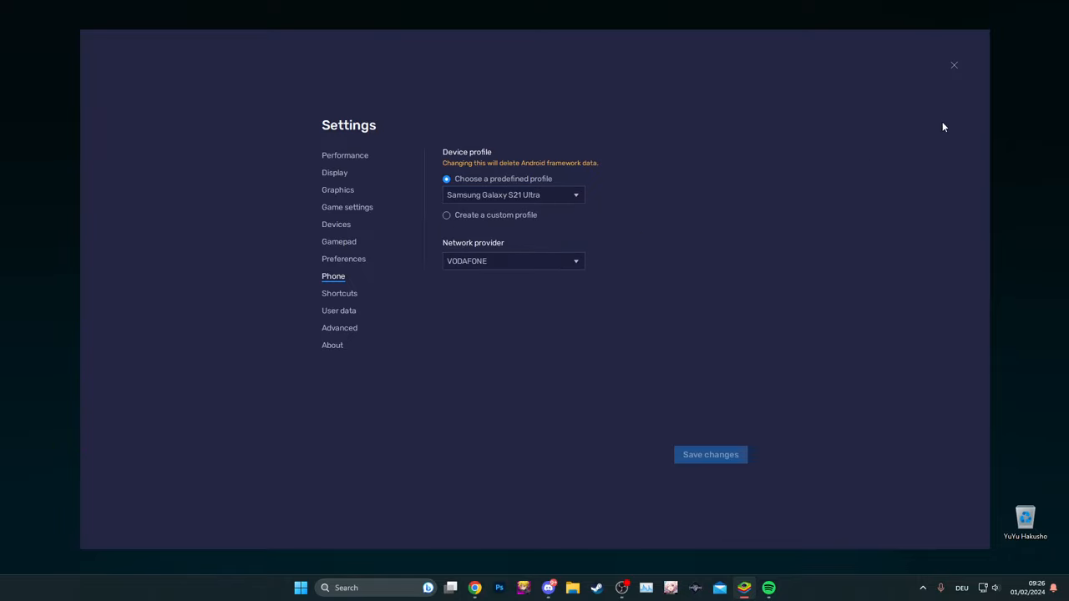
Close Settings and open the App Center catalogue
{"action": "left_click", "coordinate": [954, 65]}
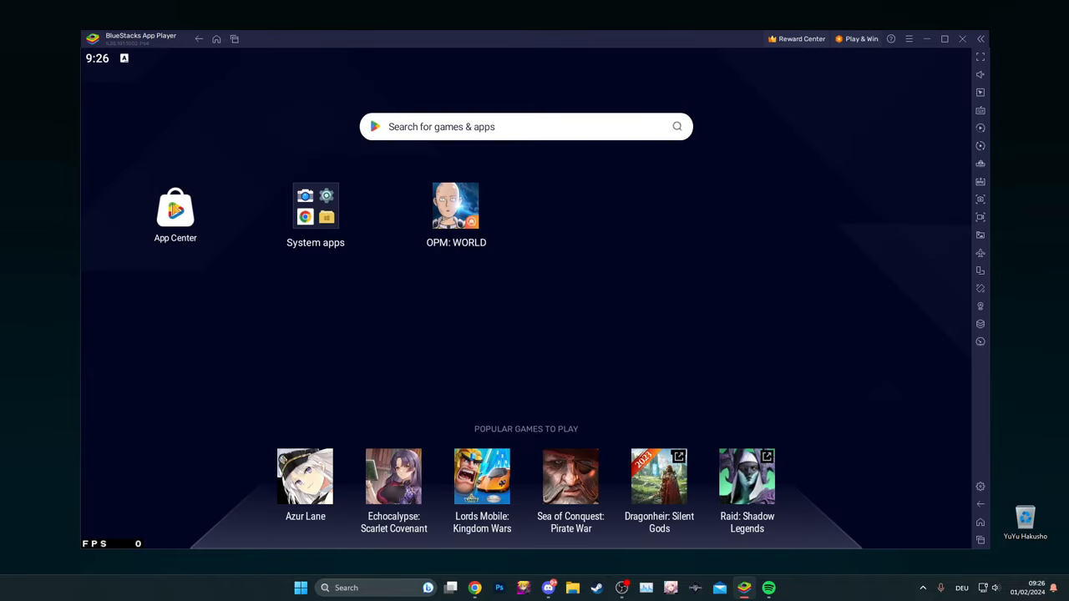
{"action": "left_click", "coordinate": [175, 207]}
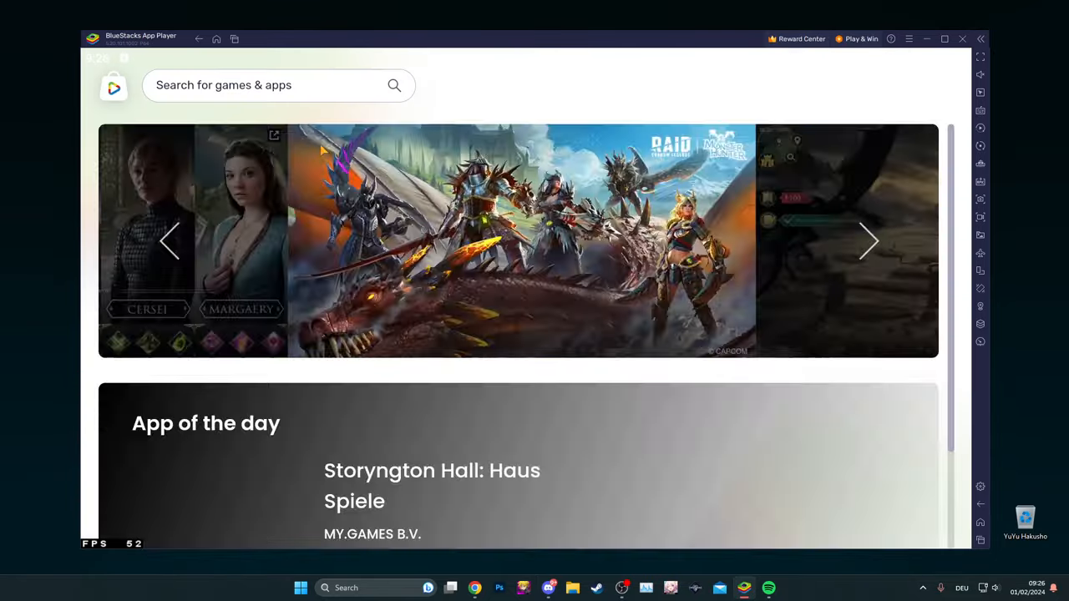
Search the App Center for 'one punch man'
{"action": "type", "text": "one"}
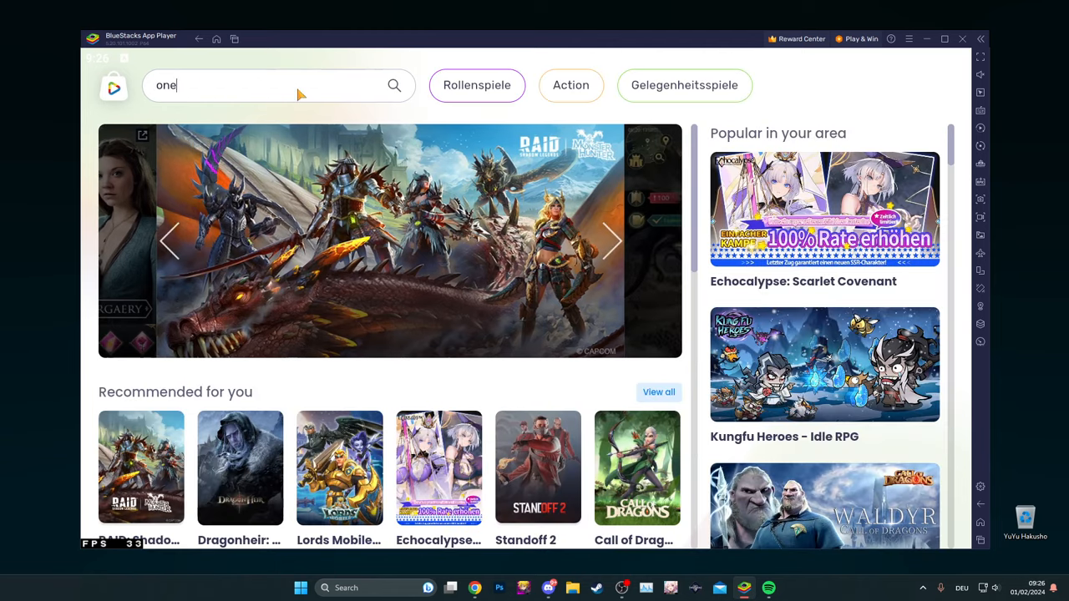
{"action": "type", "text": "punch man"}
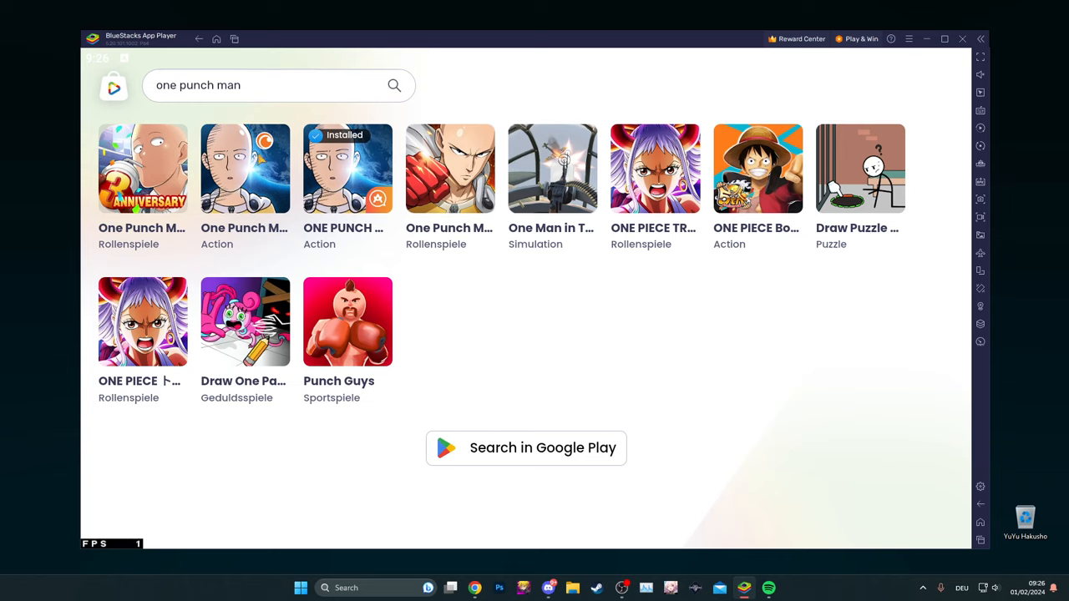
{"action": "mouse_move", "coordinate": [364, 170]}
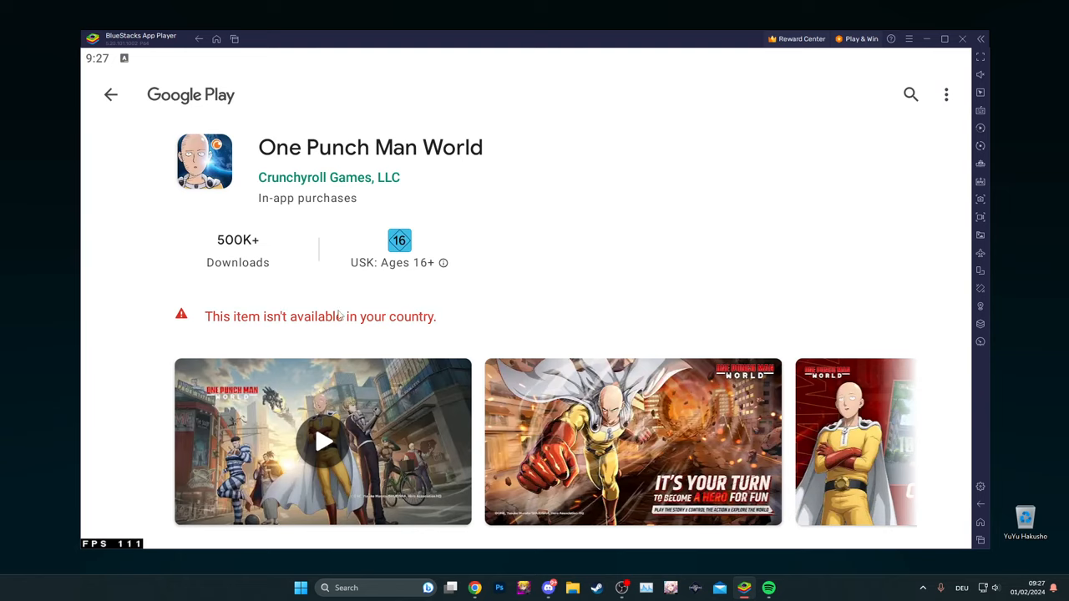
{"action": "mouse_move", "coordinate": [344, 332]}
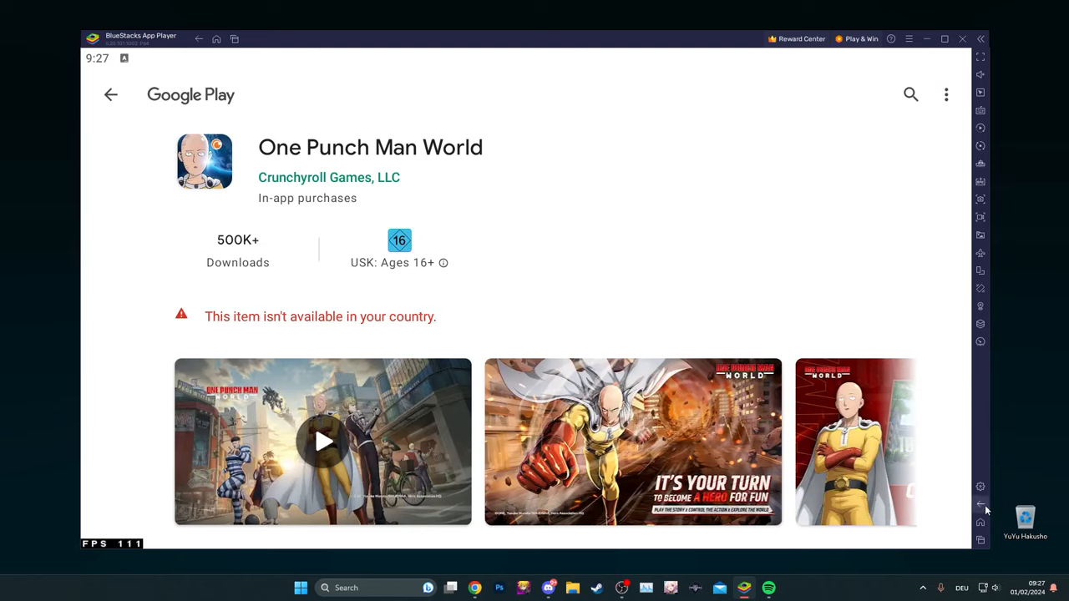
{"action": "mouse_move", "coordinate": [980, 521]}
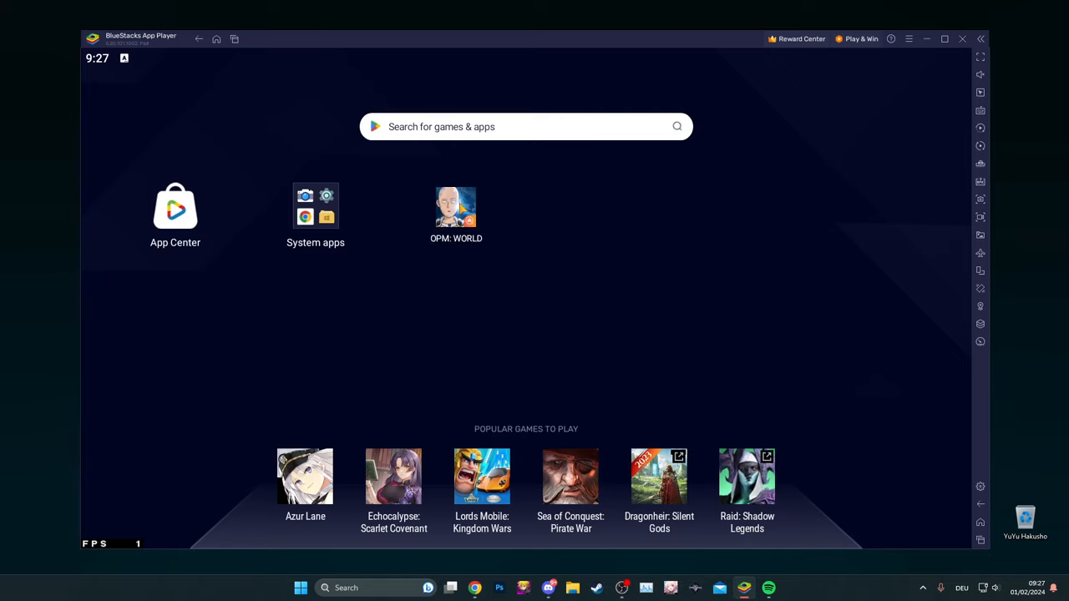
Launch OPM: WORLD, log in with the guest account and start the game
{"action": "double_click", "coordinate": [456, 207]}
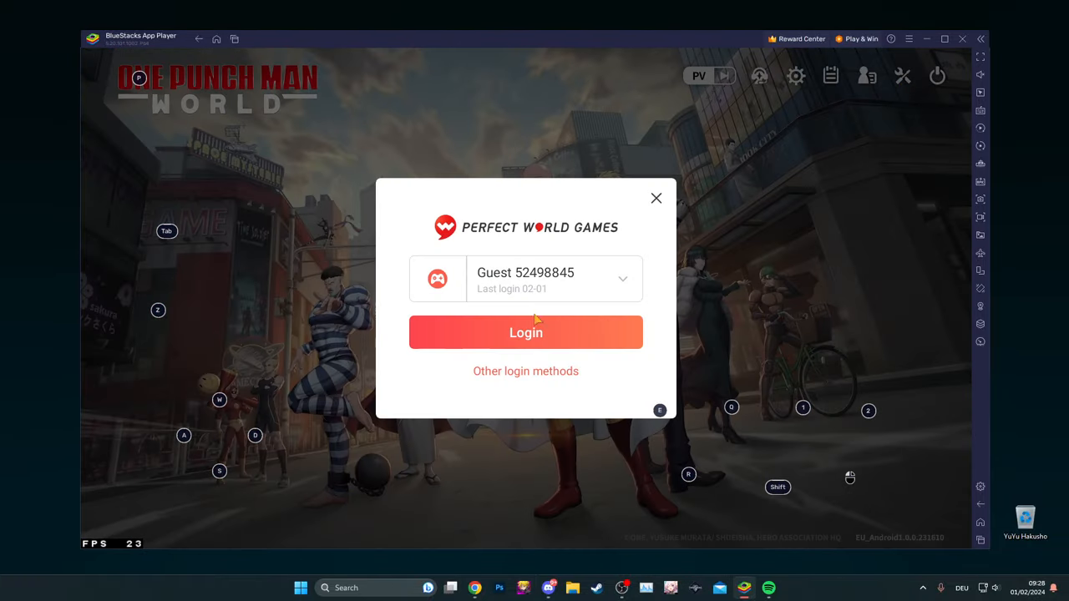
{"action": "left_click", "coordinate": [525, 332]}
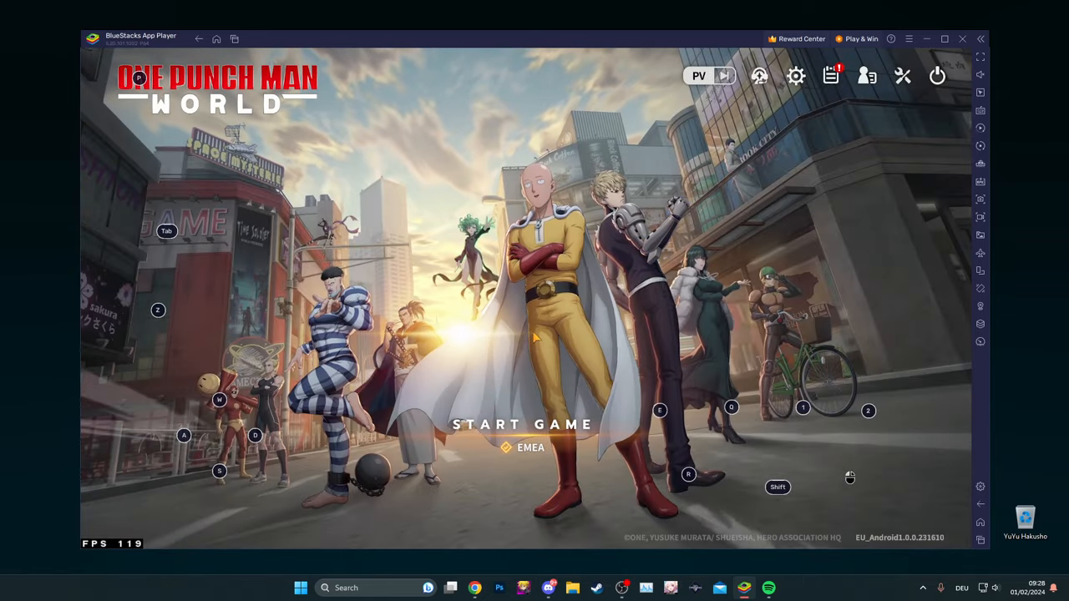
{"action": "left_click", "coordinate": [521, 424]}
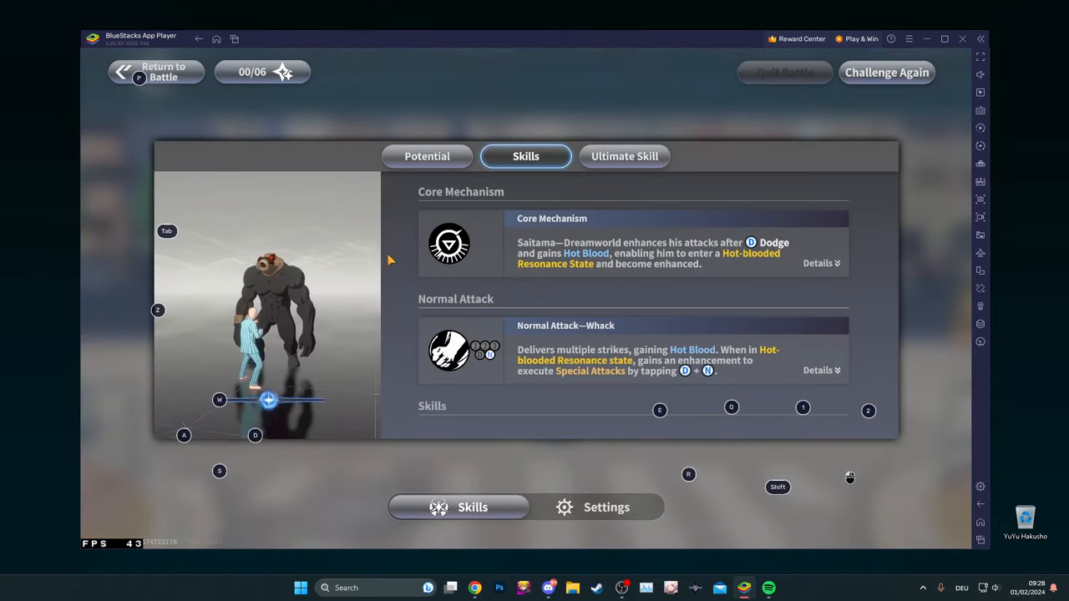
Set the game's Video refresh rate to 120 and review the custom High image quality options
{"action": "left_click", "coordinate": [607, 508]}
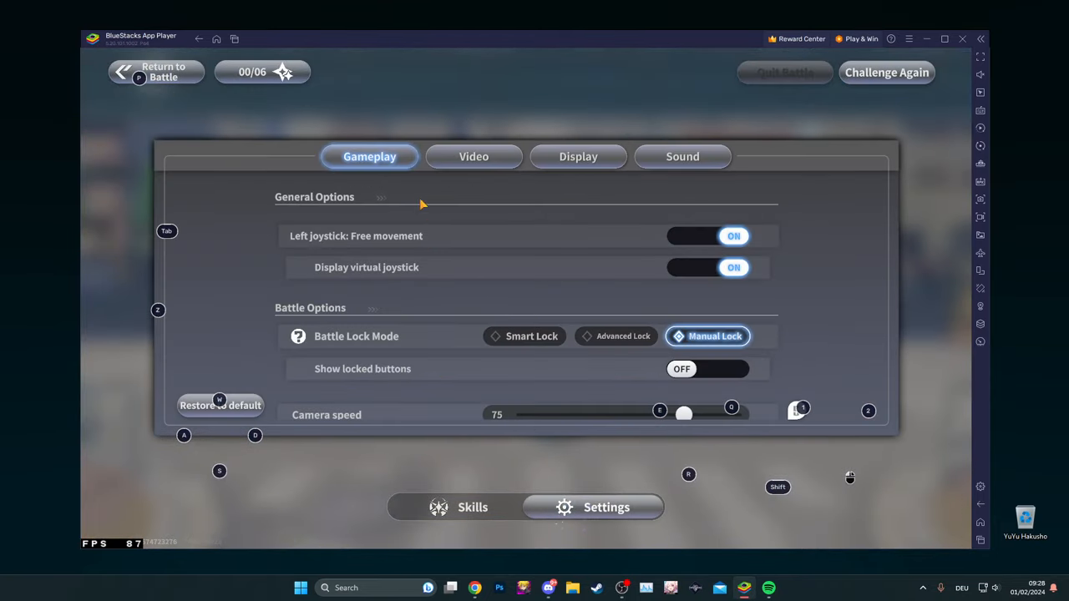
{"action": "left_click", "coordinate": [474, 157]}
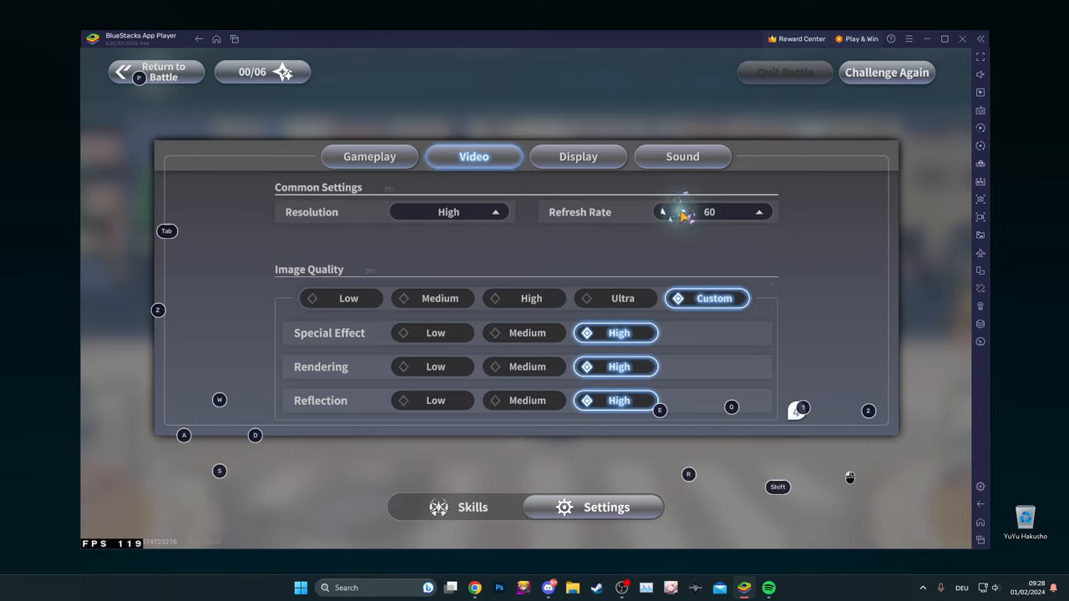
{"action": "left_click", "coordinate": [759, 210]}
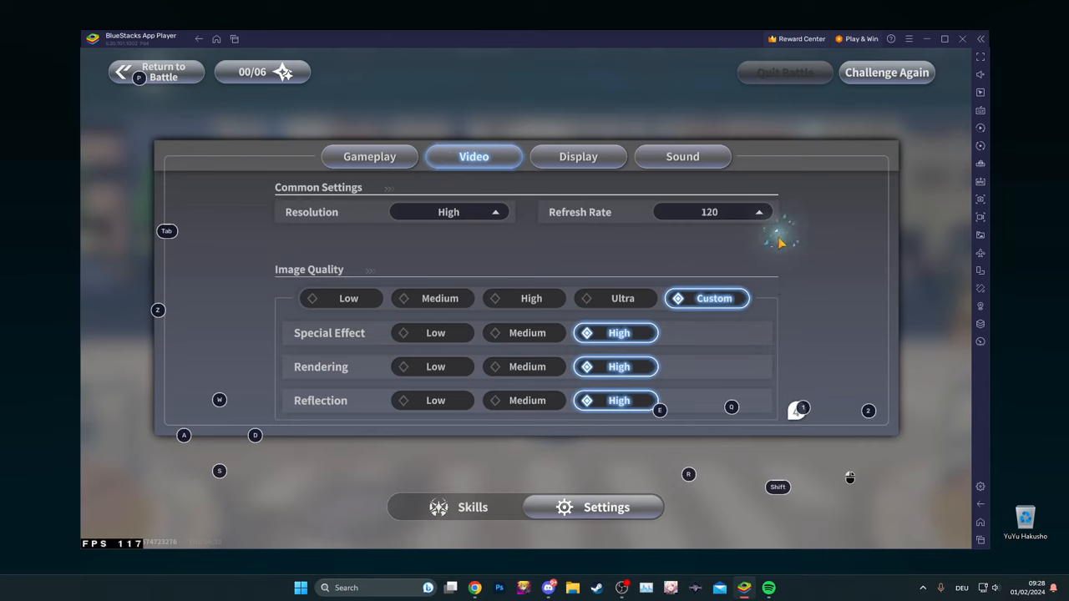
{"action": "mouse_move", "coordinate": [767, 326]}
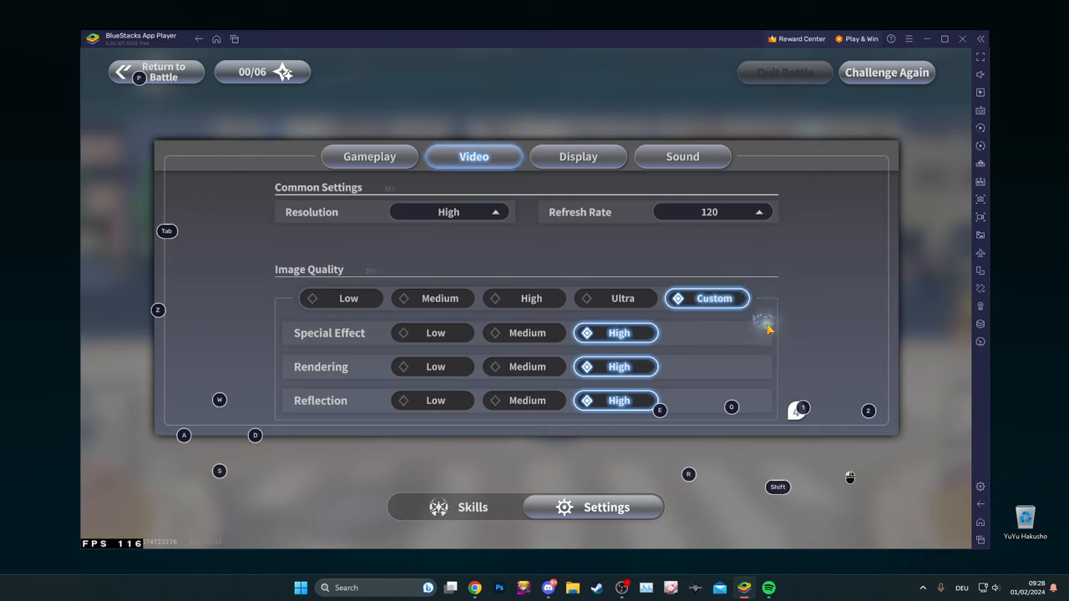
{"action": "scroll", "scroll_direction": "down", "scroll_amount": 3}
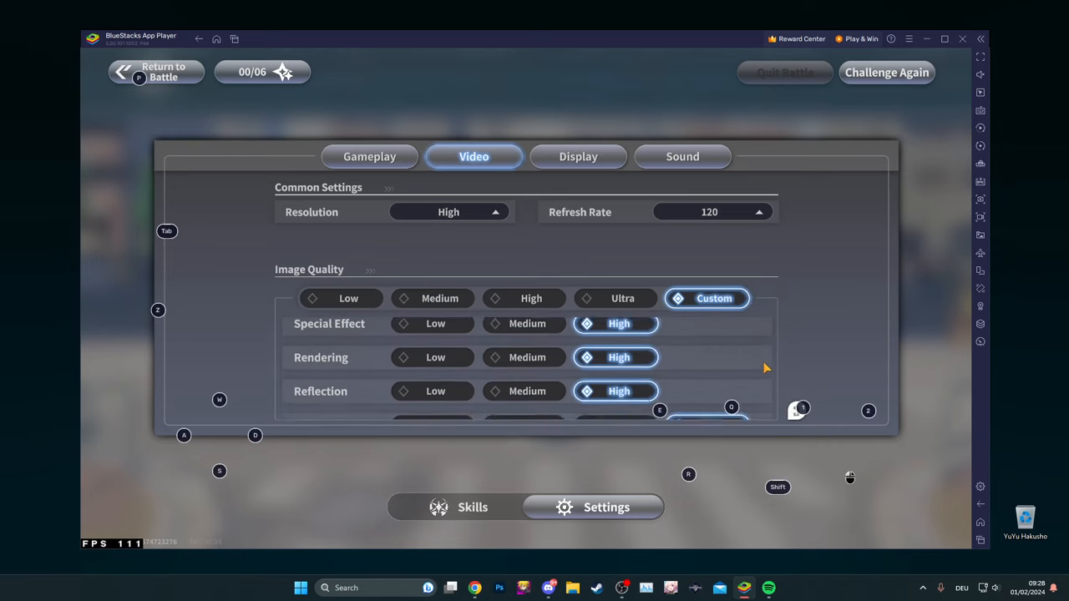
{"action": "scroll", "scroll_direction": "down", "scroll_amount": 3}
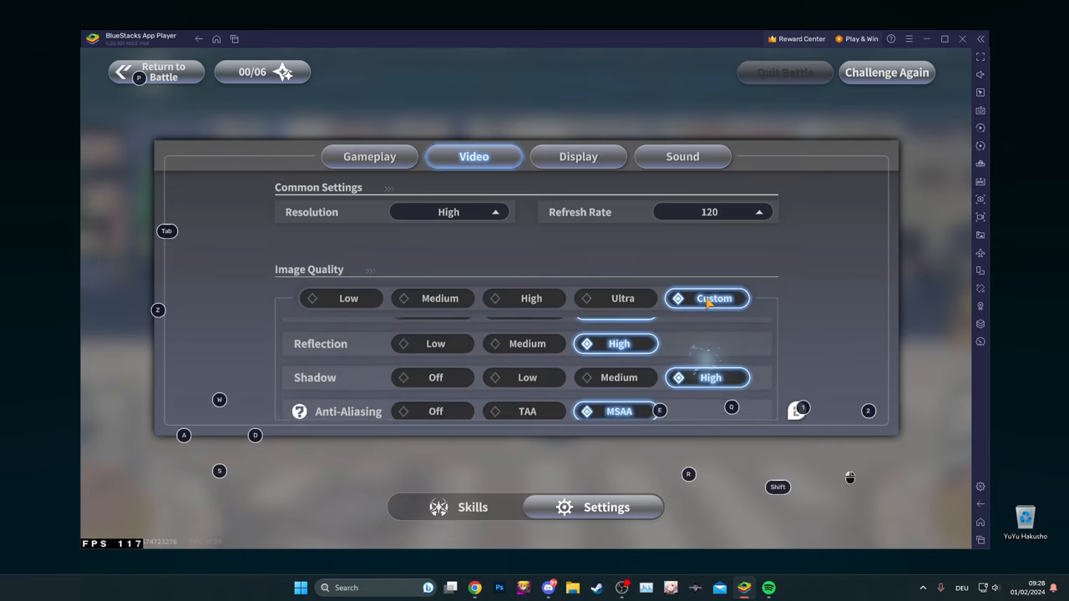
{"action": "scroll", "scroll_direction": "down", "scroll_amount": 3}
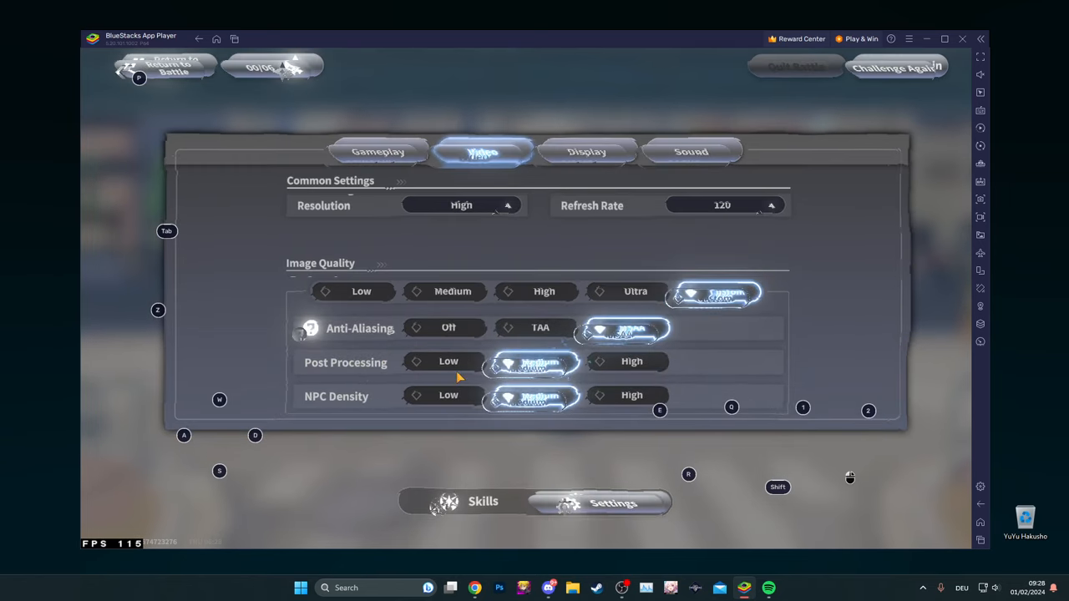
{"action": "mouse_move", "coordinate": [615, 369]}
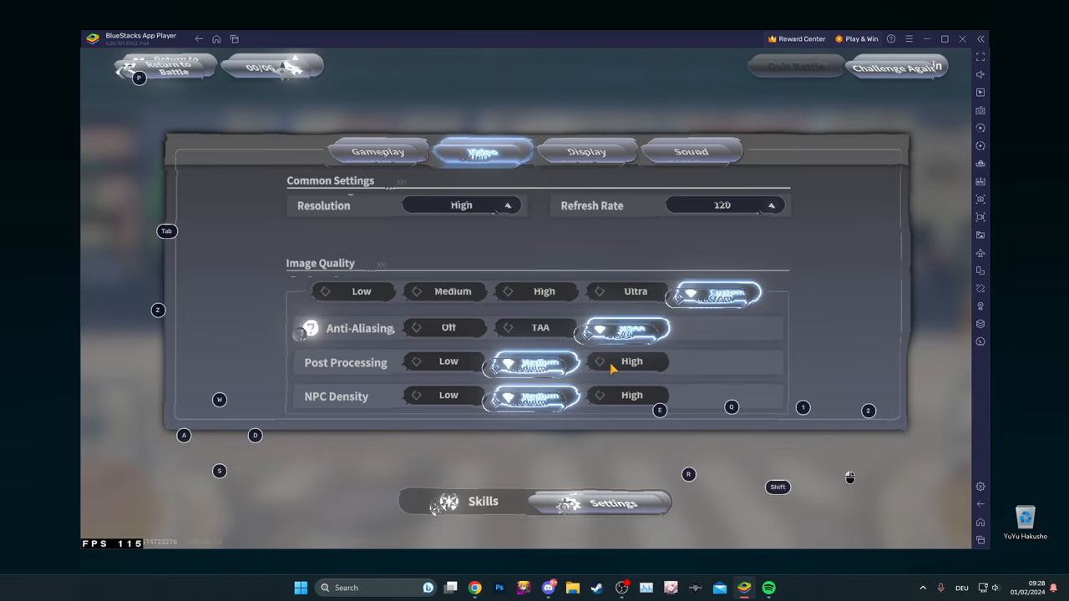
Set Post Processing quality to Low and scroll through the Image Quality list
{"action": "left_click", "coordinate": [434, 370]}
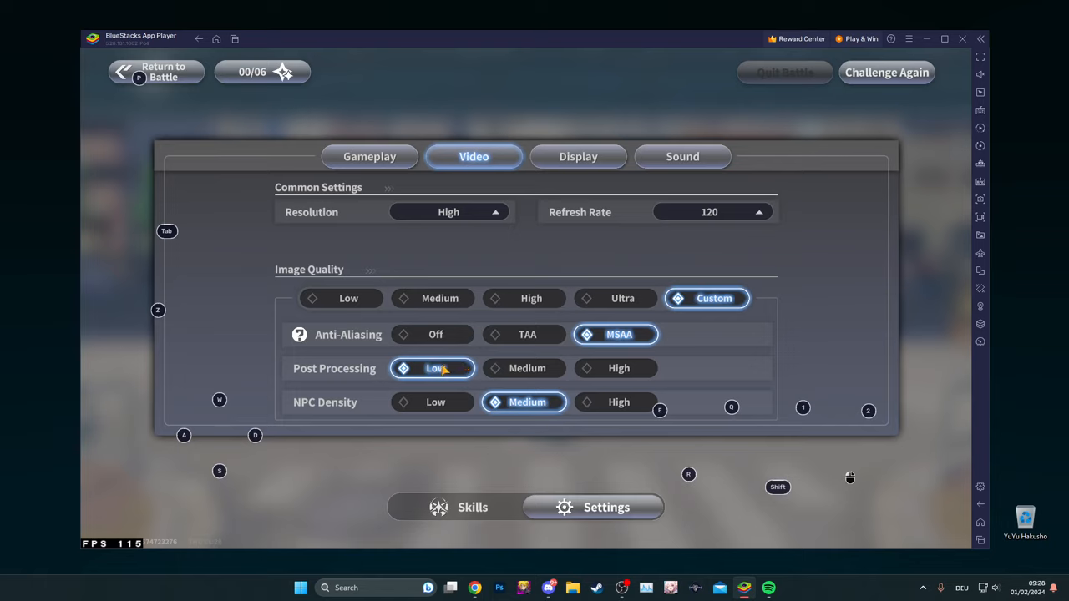
{"action": "scroll", "scroll_direction": "down", "scroll_amount": 3}
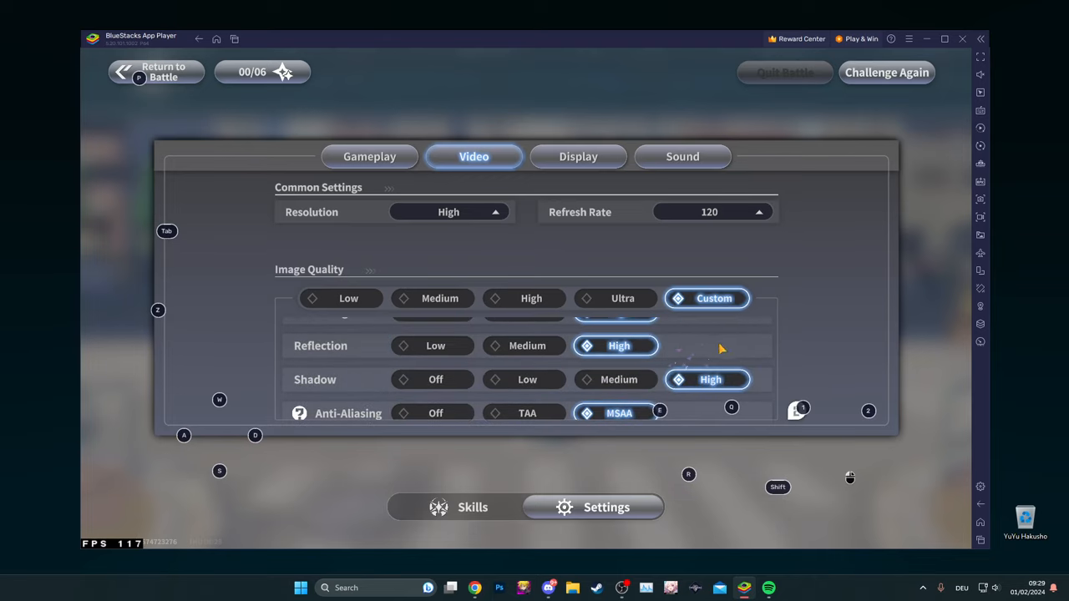
{"action": "scroll", "scroll_direction": "up", "scroll_amount": 3}
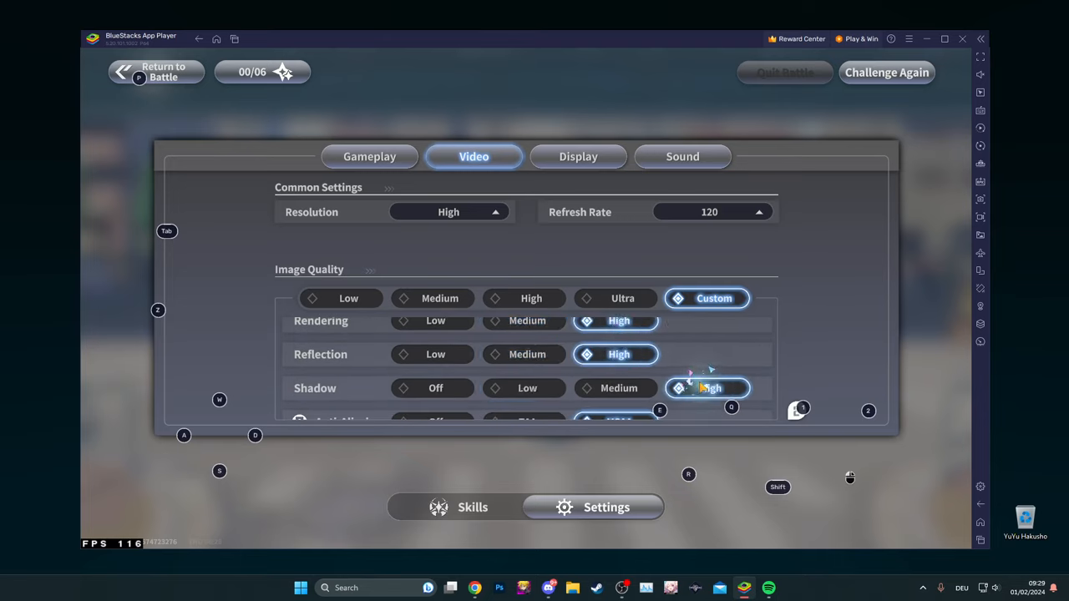
{"action": "scroll", "scroll_direction": "down", "scroll_amount": 3}
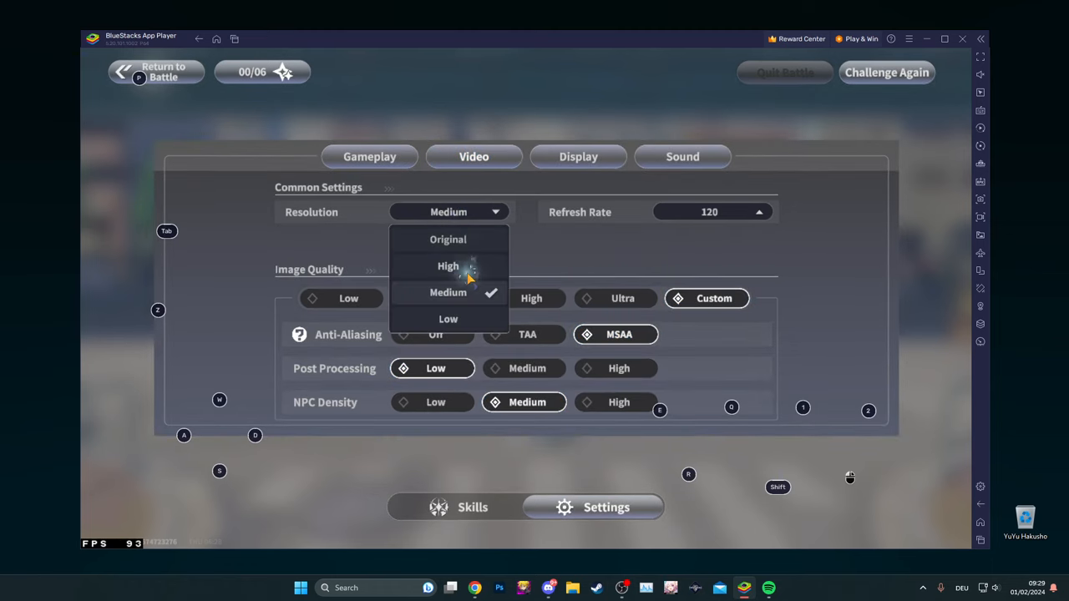
Confirm resolution at Medium and move to the Gameplay settings page
{"action": "left_click", "coordinate": [448, 292]}
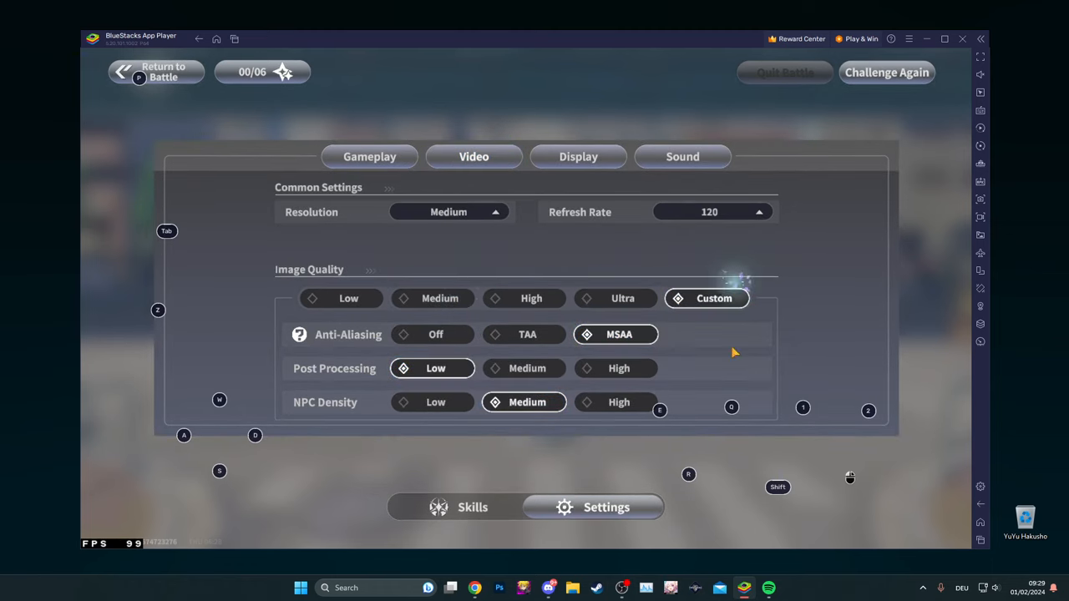
{"action": "mouse_move", "coordinate": [249, 220]}
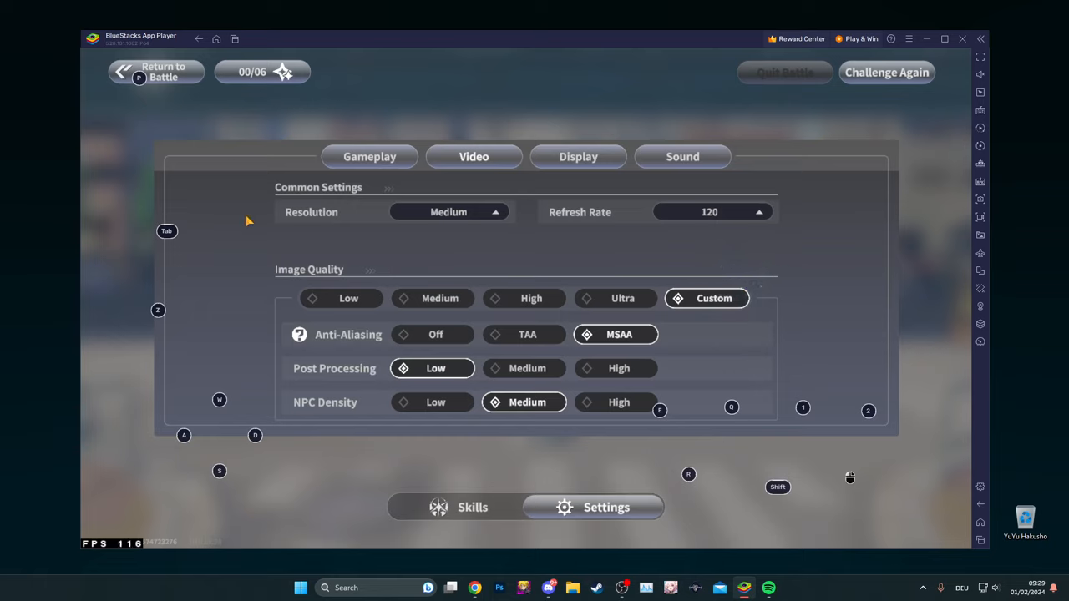
{"action": "left_click", "coordinate": [449, 210]}
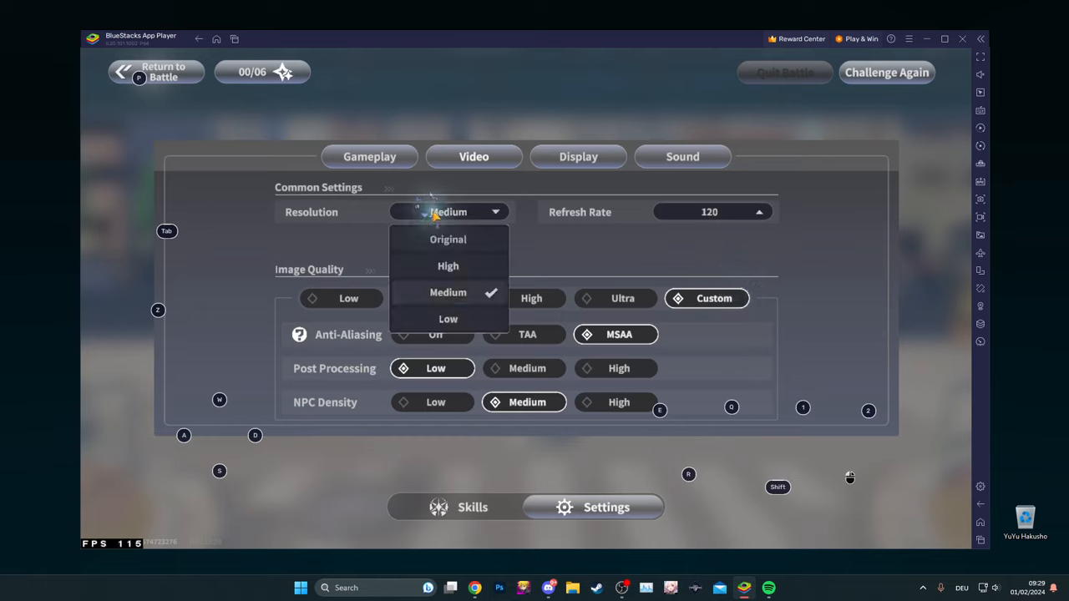
{"action": "mouse_move", "coordinate": [351, 234]}
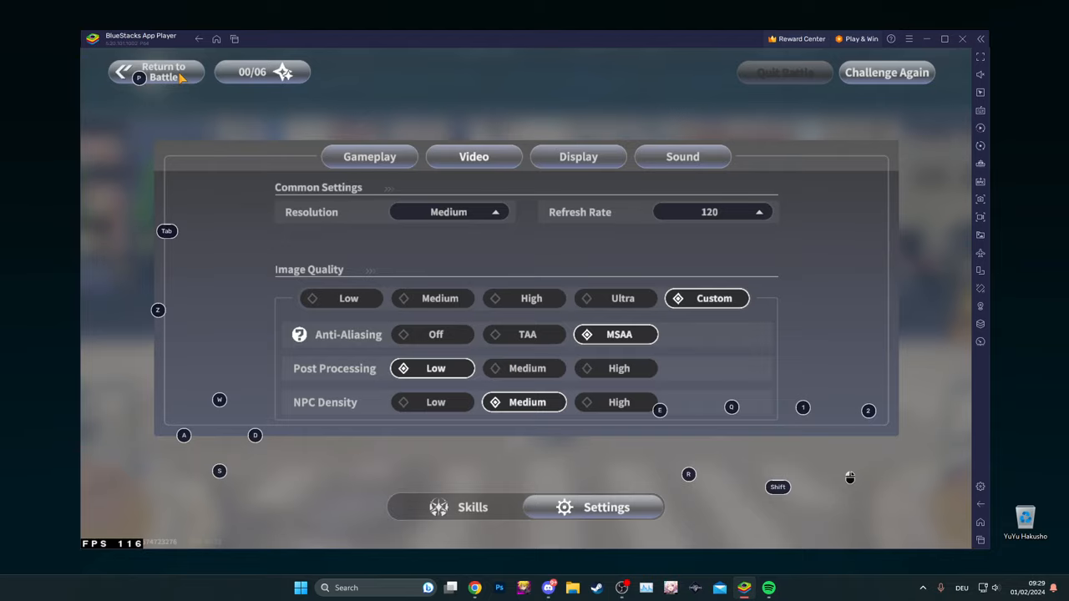
{"action": "left_click", "coordinate": [156, 72]}
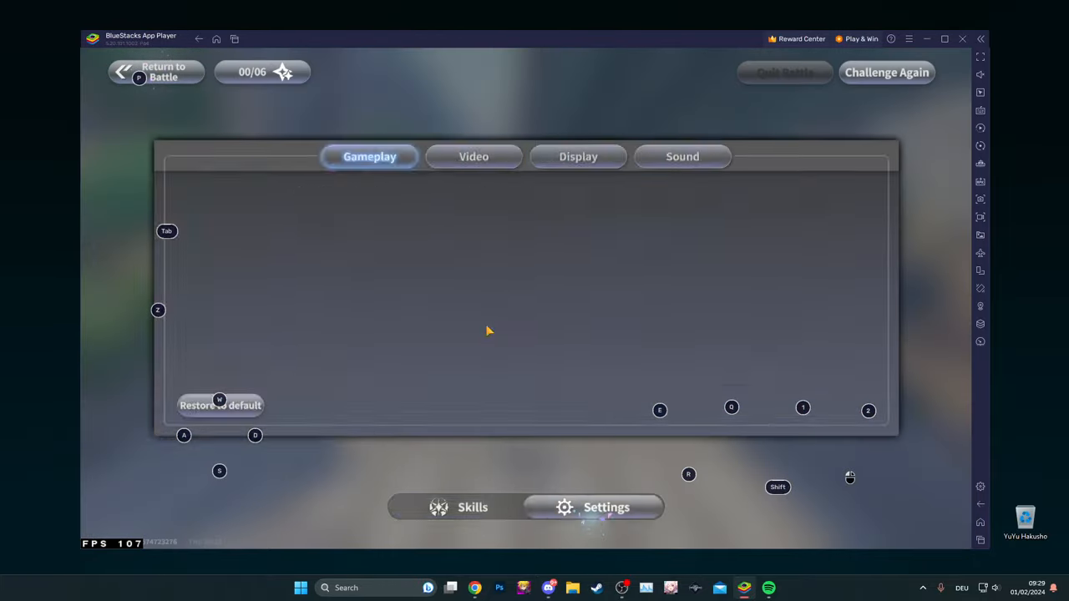
Switch to the Skills overview and bring up the BlueStacks game controls panel
{"action": "left_click", "coordinate": [475, 157]}
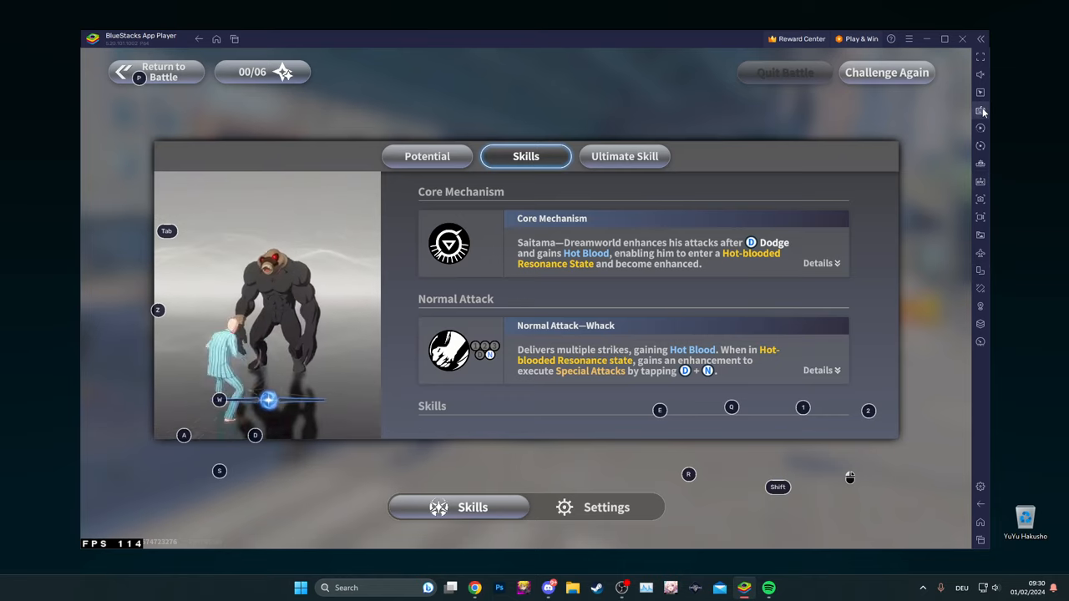
{"action": "left_click", "coordinate": [980, 110]}
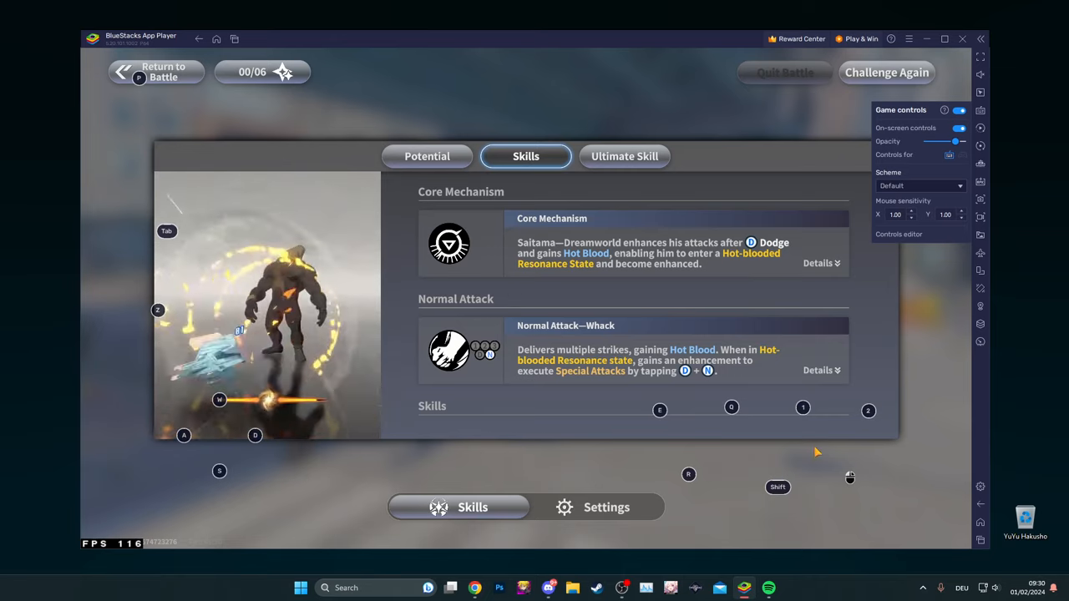
{"action": "mouse_move", "coordinate": [800, 462]}
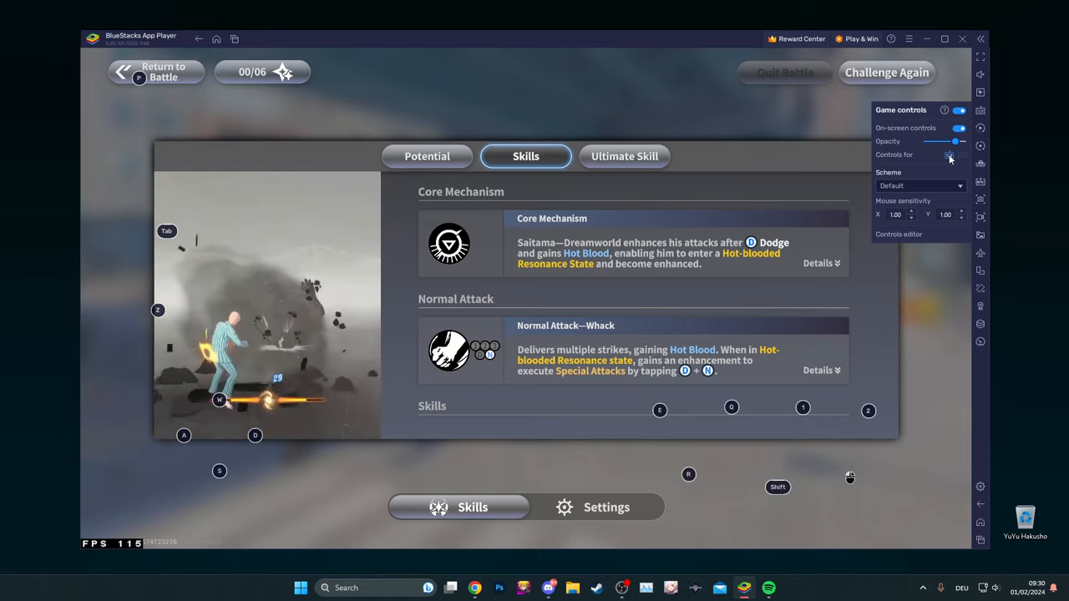
Lower the Opacity slider for the on-screen game controls and dismiss the panel
{"action": "left_click_drag", "start_coordinate": [955, 140], "coordinate": [927, 141]}
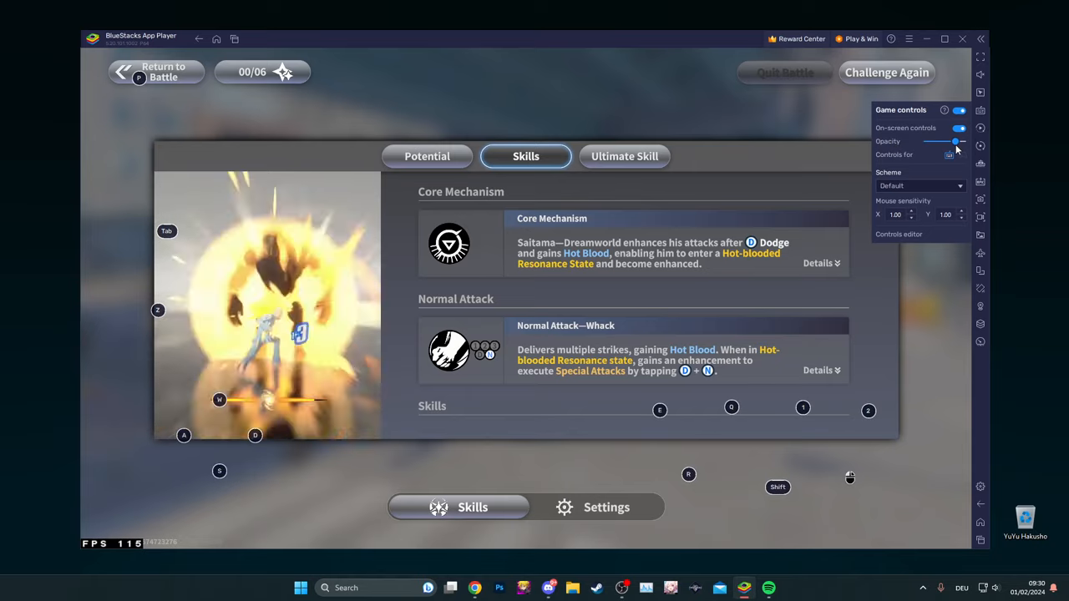
{"action": "left_click_drag", "start_coordinate": [955, 140], "coordinate": [925, 140]}
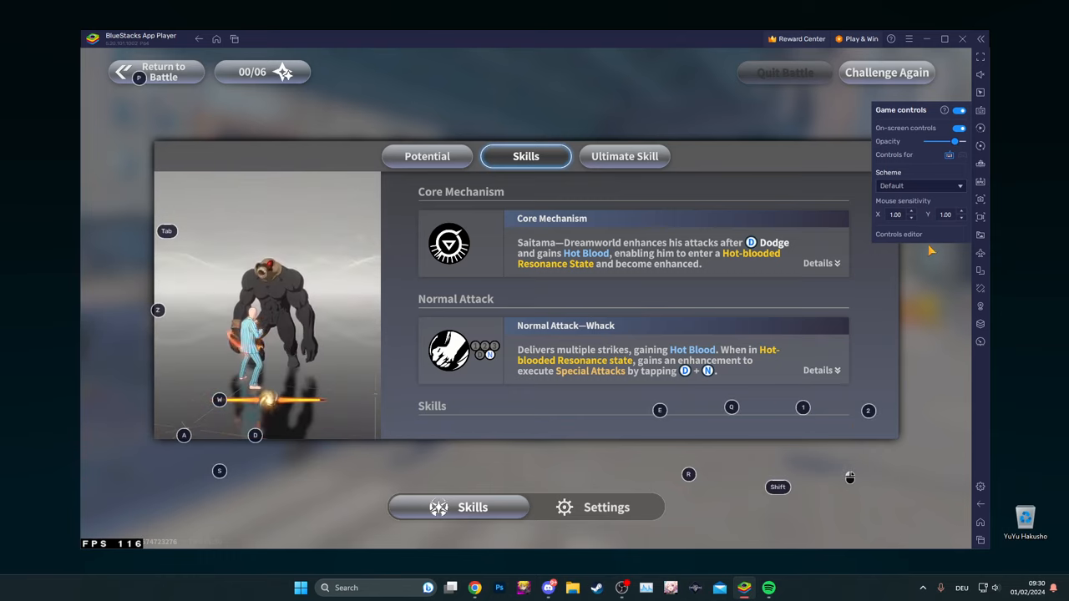
{"action": "left_click", "coordinate": [899, 234]}
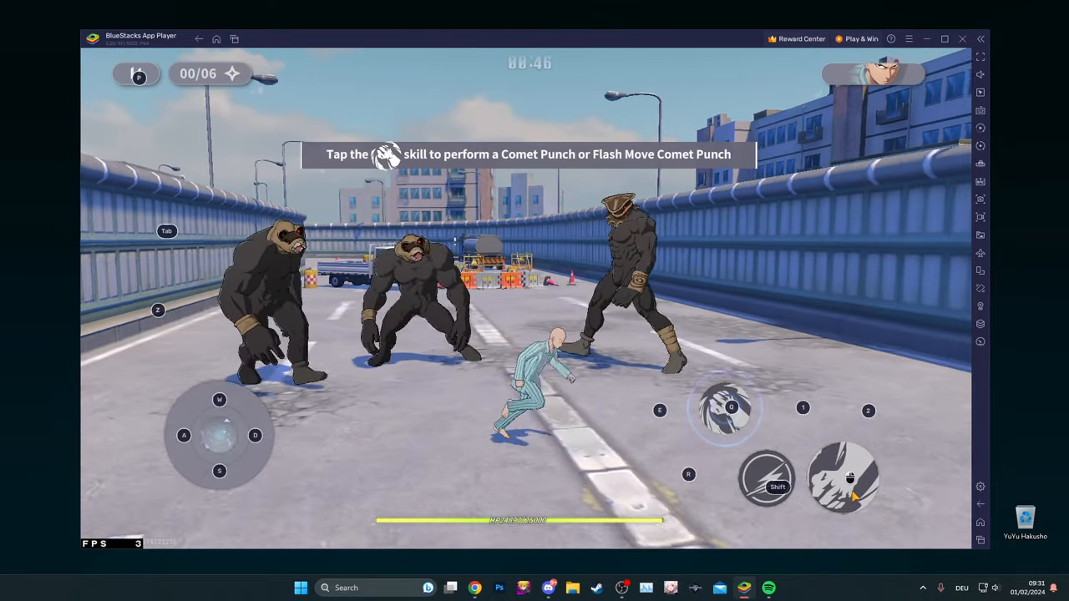
Land Comet Punch on the Strong Subterranean and keep striking the remaining enemies
{"action": "left_click", "coordinate": [725, 407]}
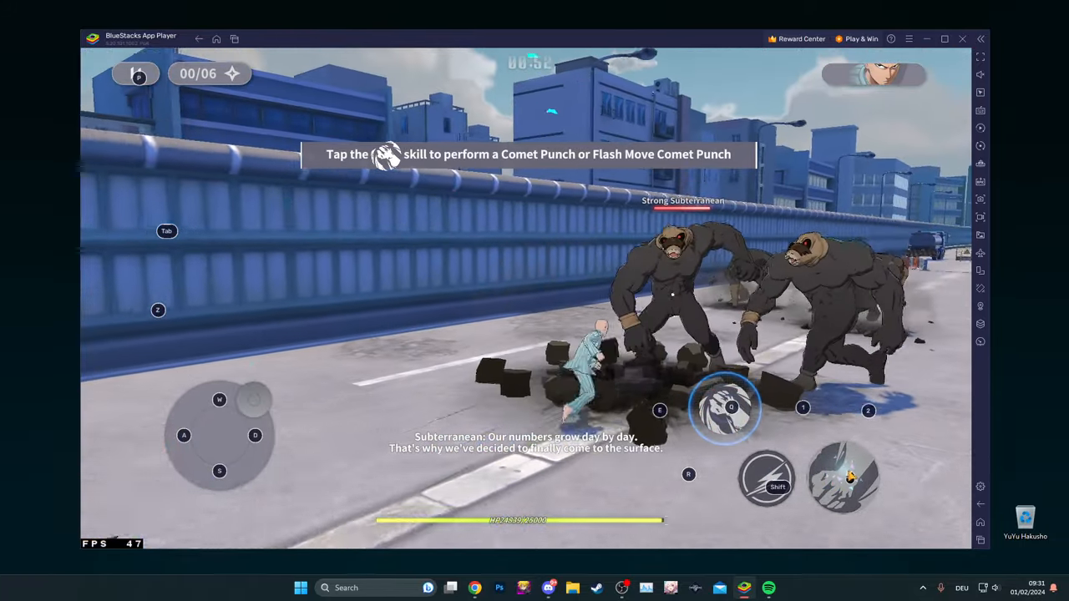
{"action": "left_click", "coordinate": [732, 407]}
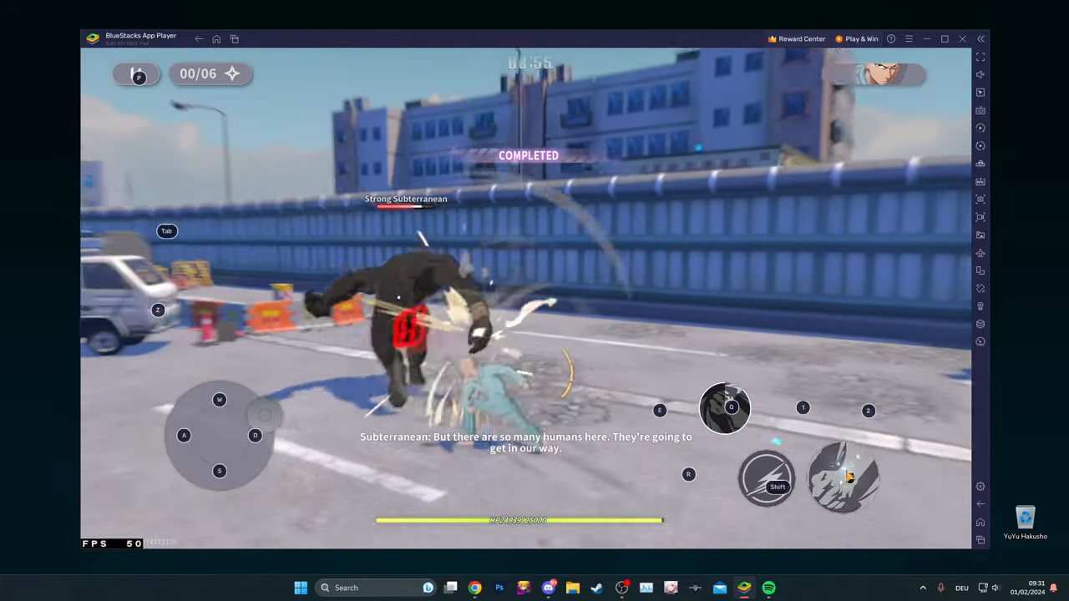
{"action": "left_click", "coordinate": [802, 408]}
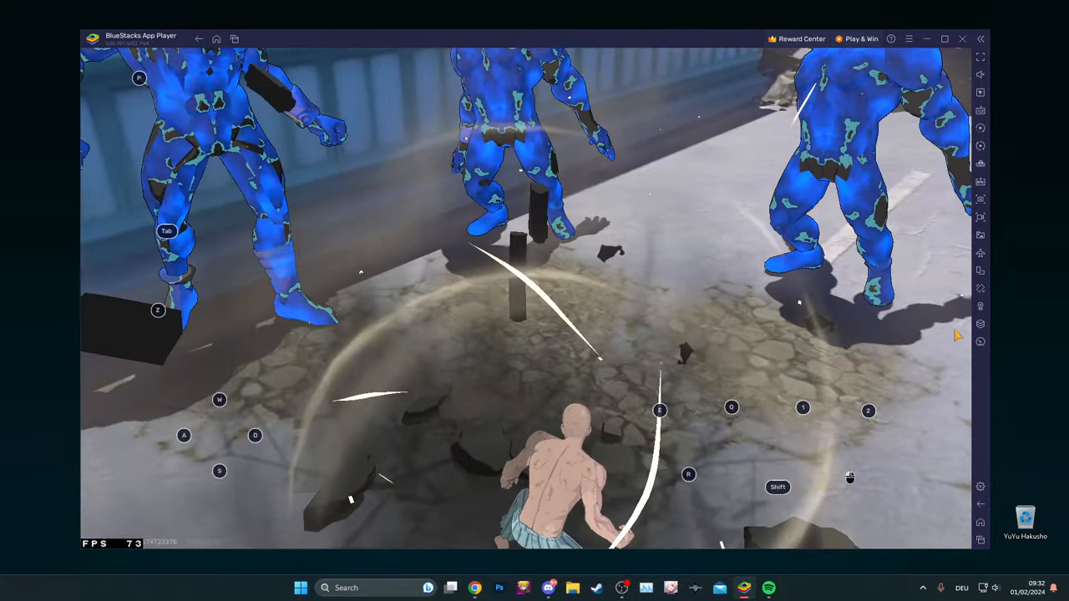
Switch off On-screen controls, then use a combat skill as the fiery wasteland battle starts
{"action": "left_click", "coordinate": [980, 127]}
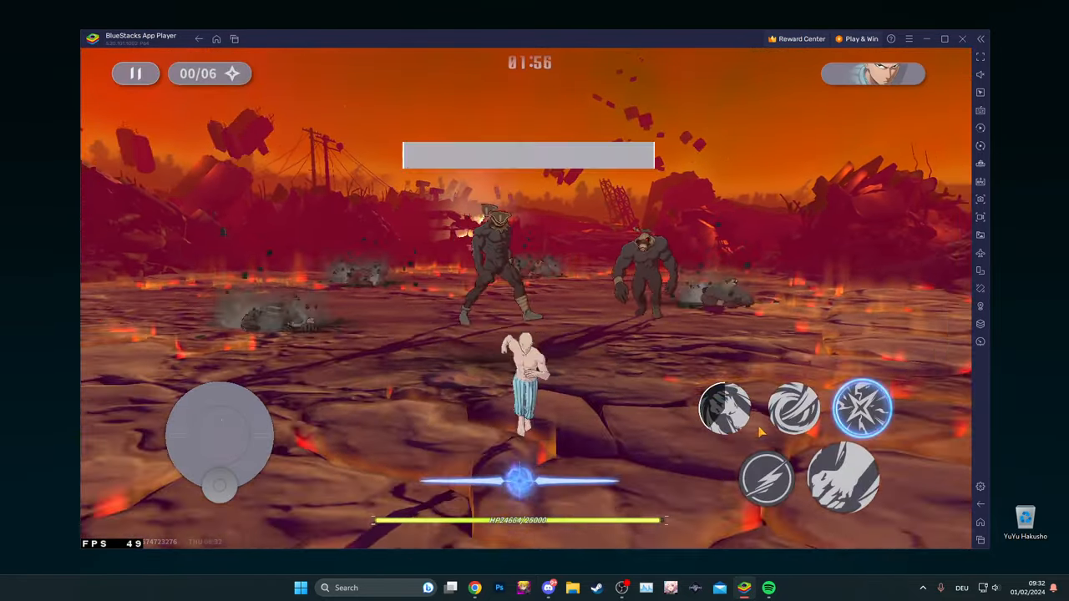
{"action": "left_click", "coordinate": [865, 408]}
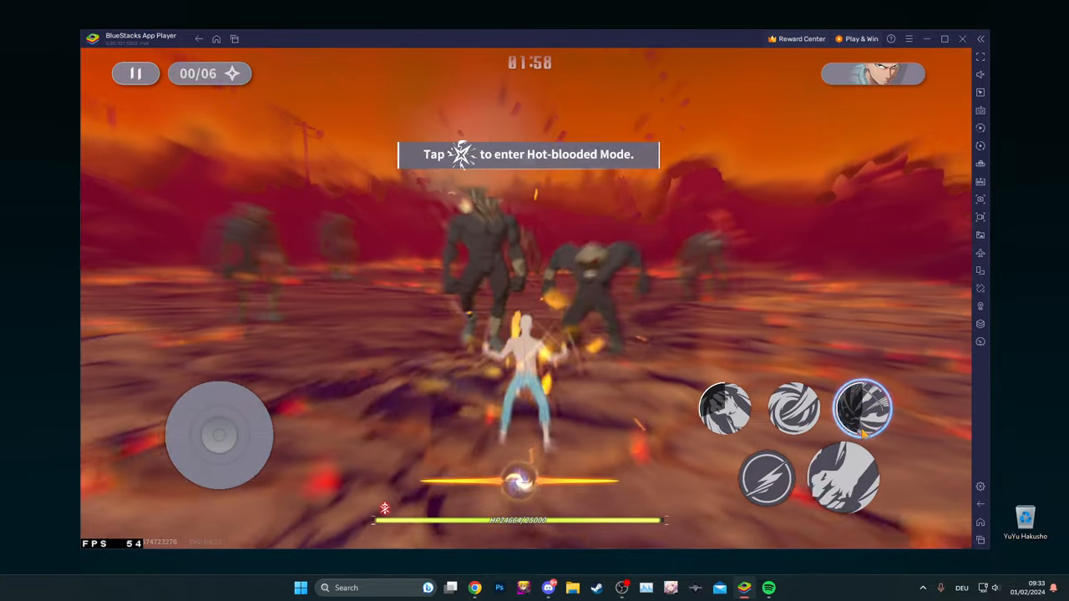